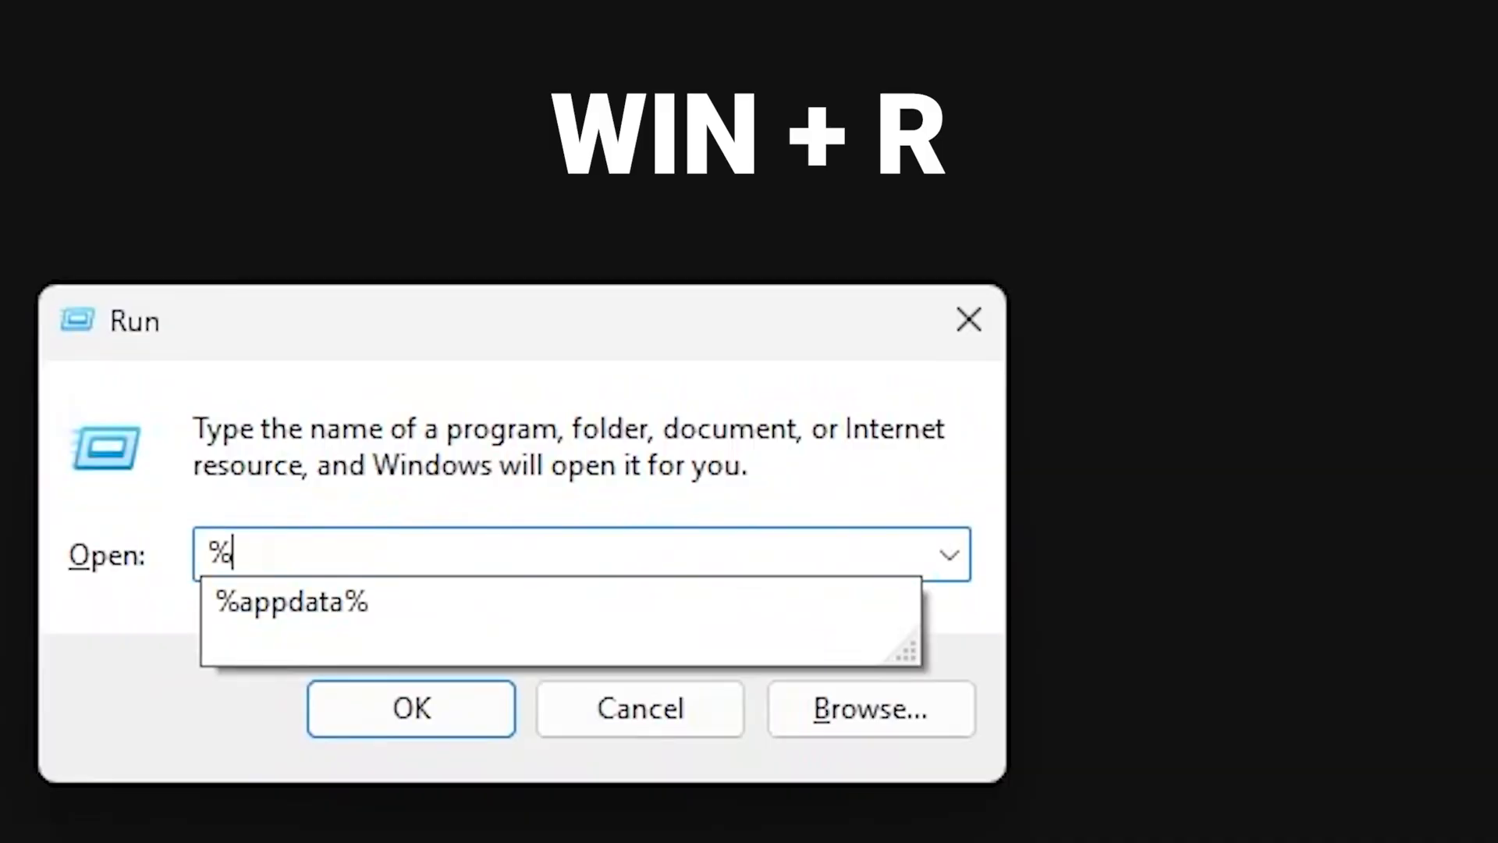
- Enter %localappdata% in the Run dialog's Open box
{"action": "type", "text": "local"}
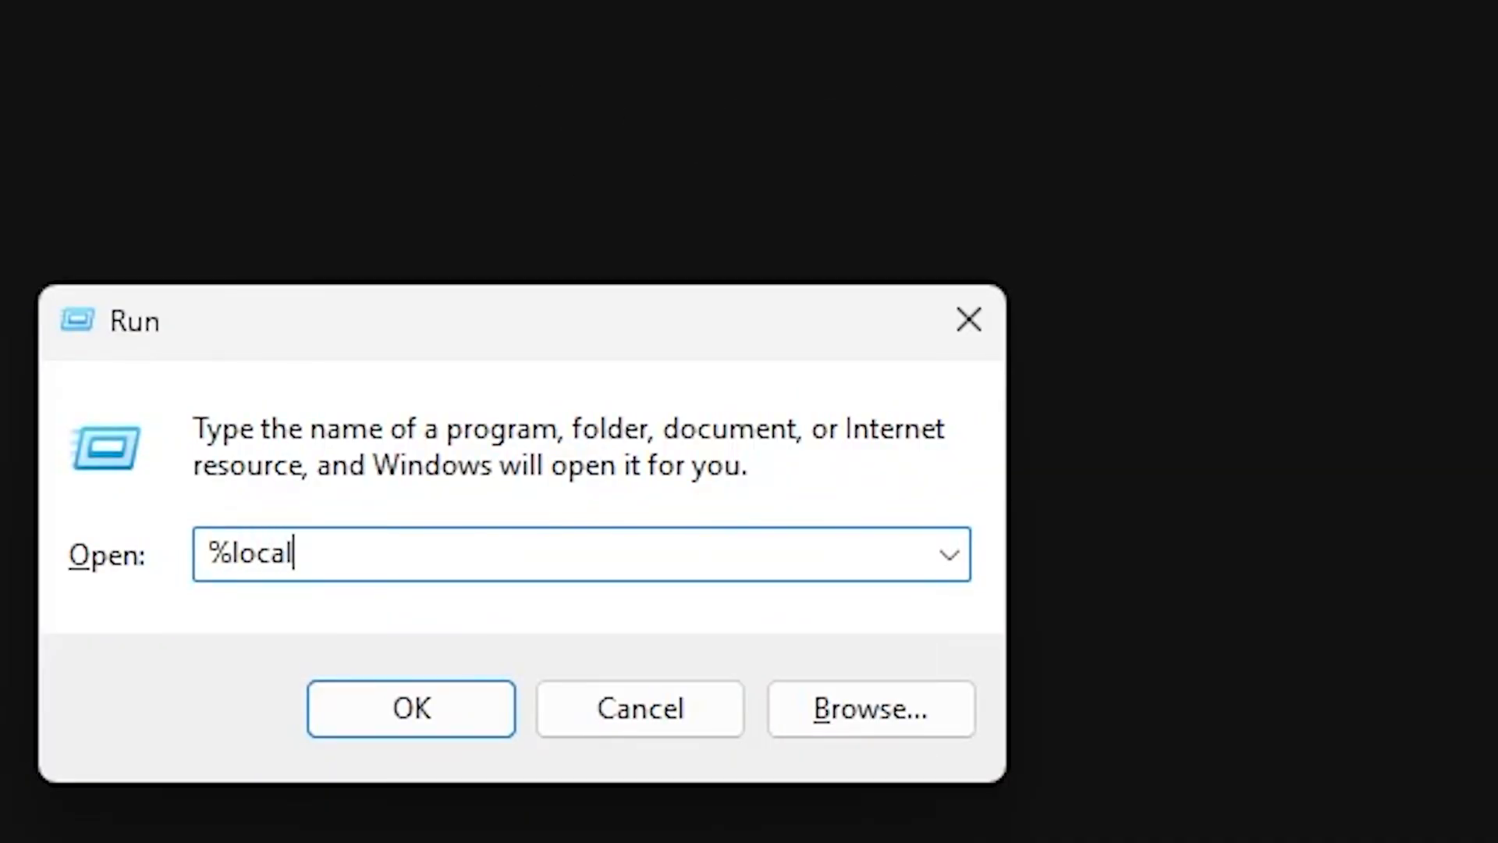
{"action": "type", "text": "appdat"}
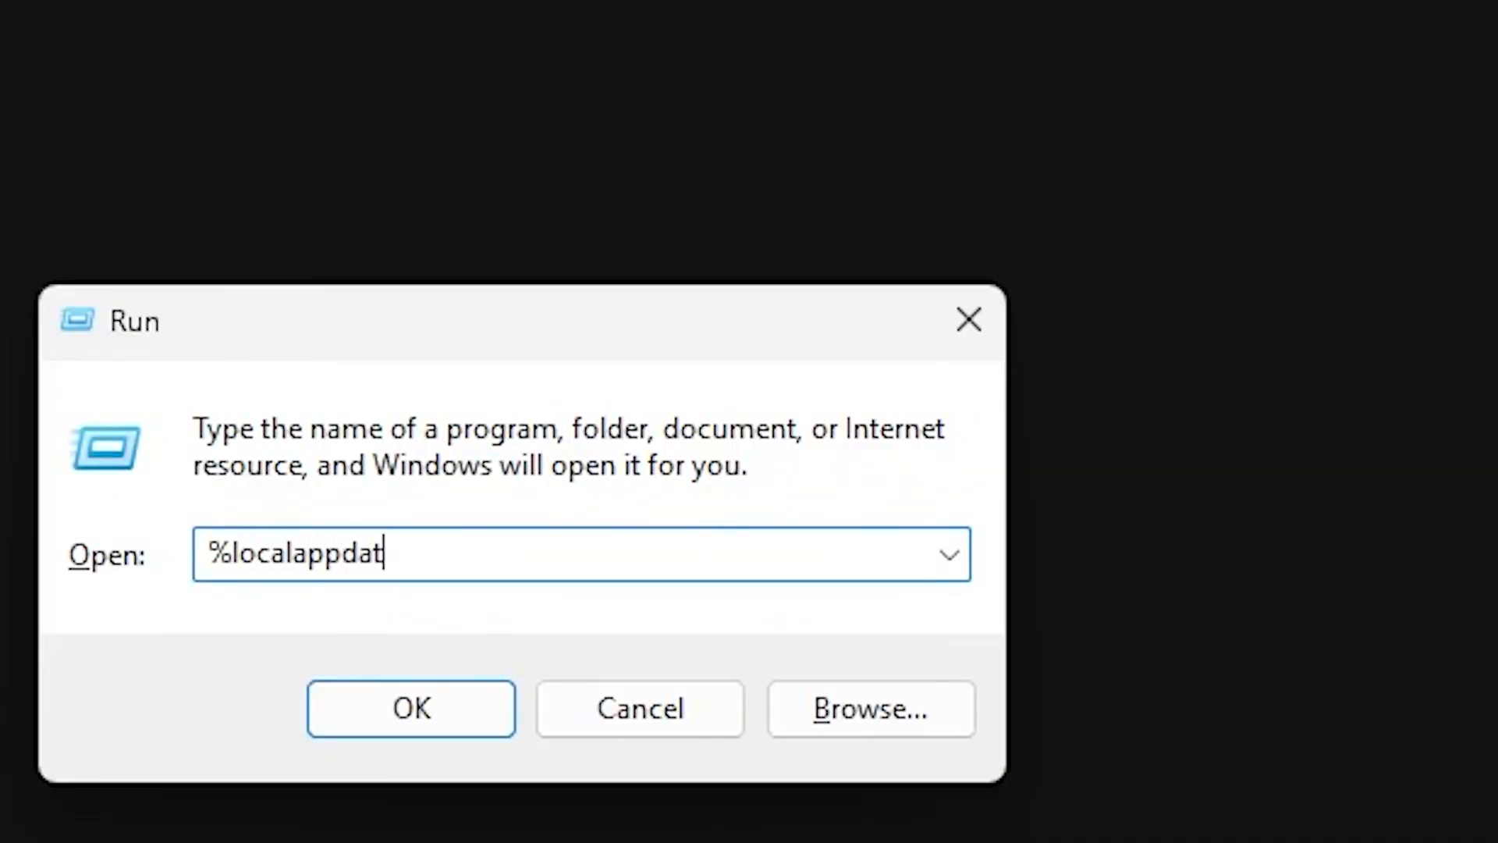
{"action": "type", "text": "a%"}
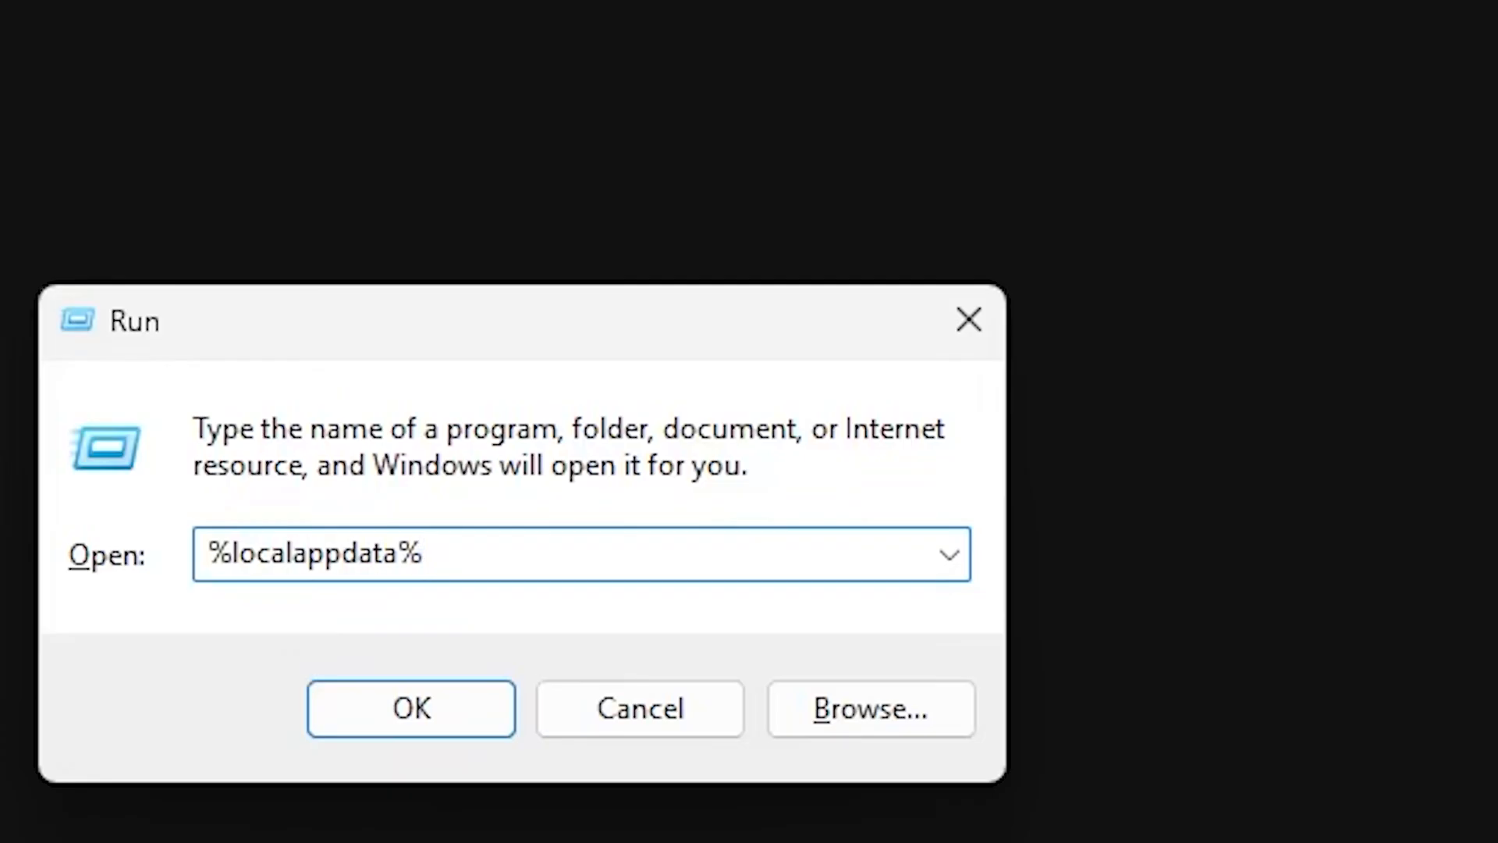
- Navigate into Local\Pal\Saved\SaveGames and the player's Steam ID save folder
{"action": "left_click", "coordinate": [410, 708]}
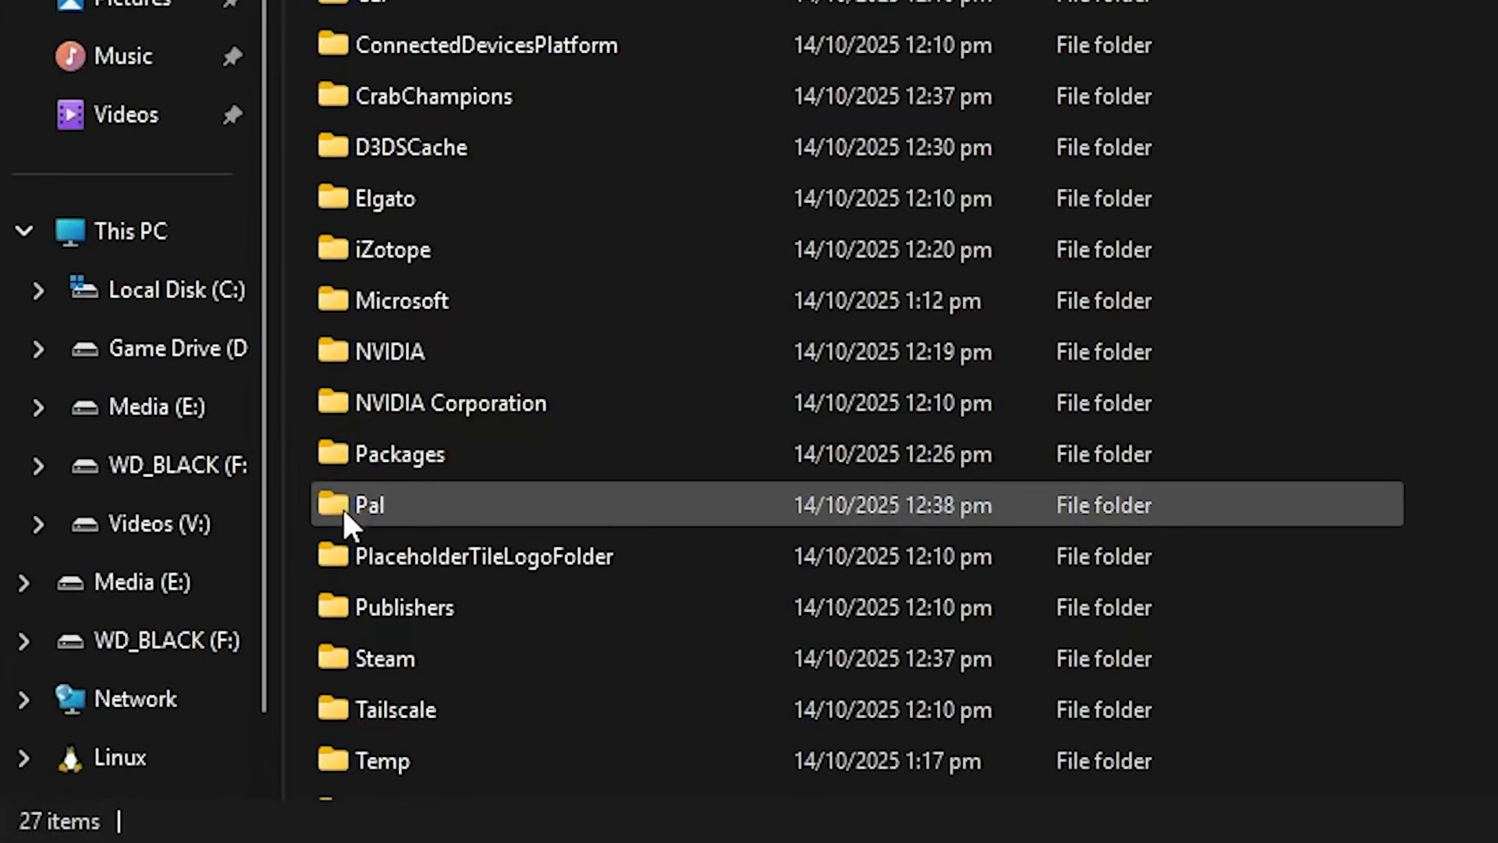
{"action": "double_click", "coordinate": [370, 505]}
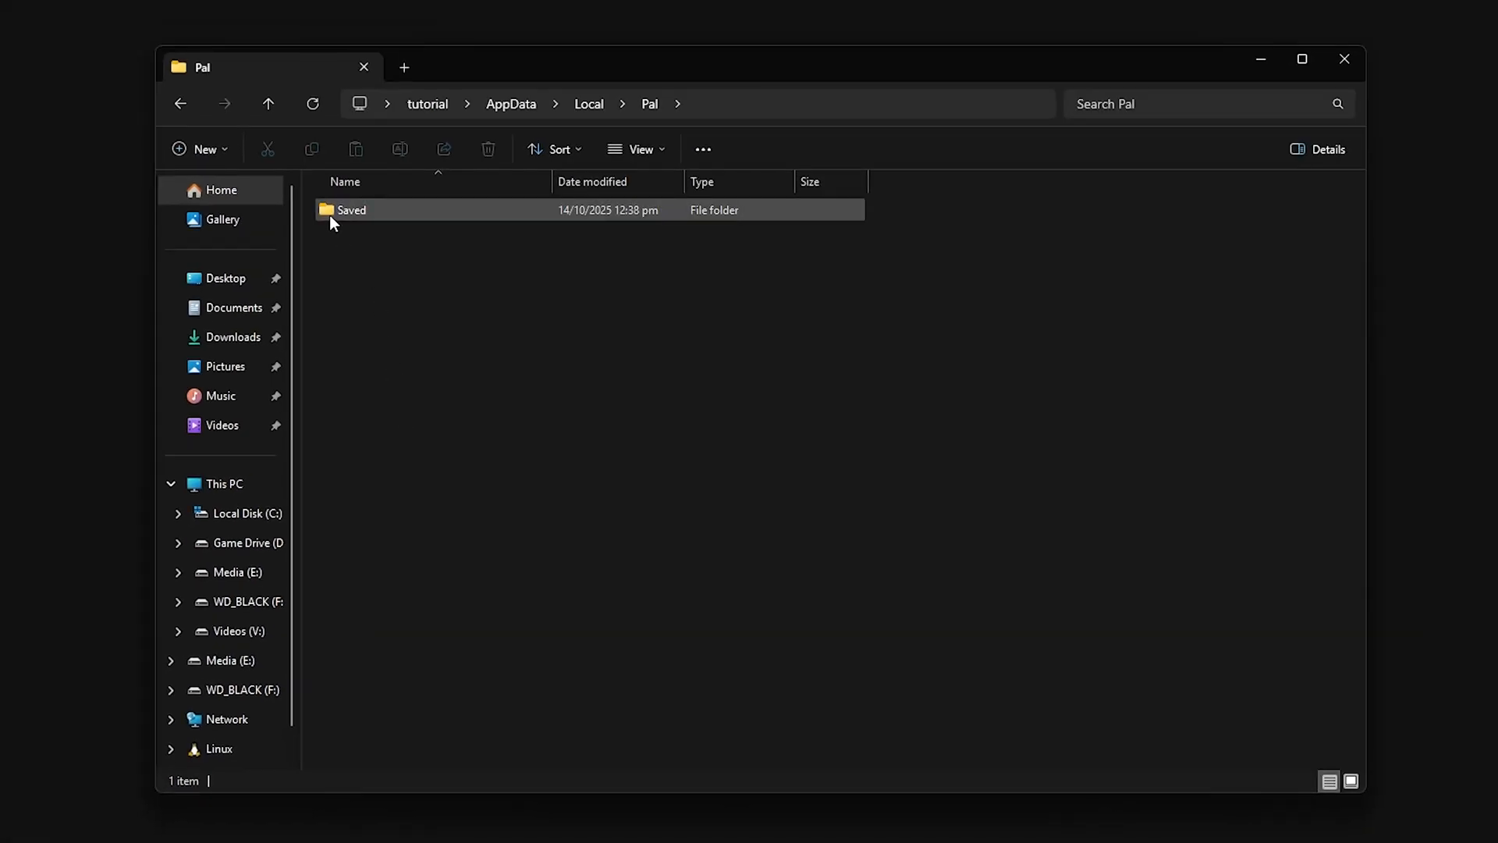
{"action": "double_click", "coordinate": [351, 210]}
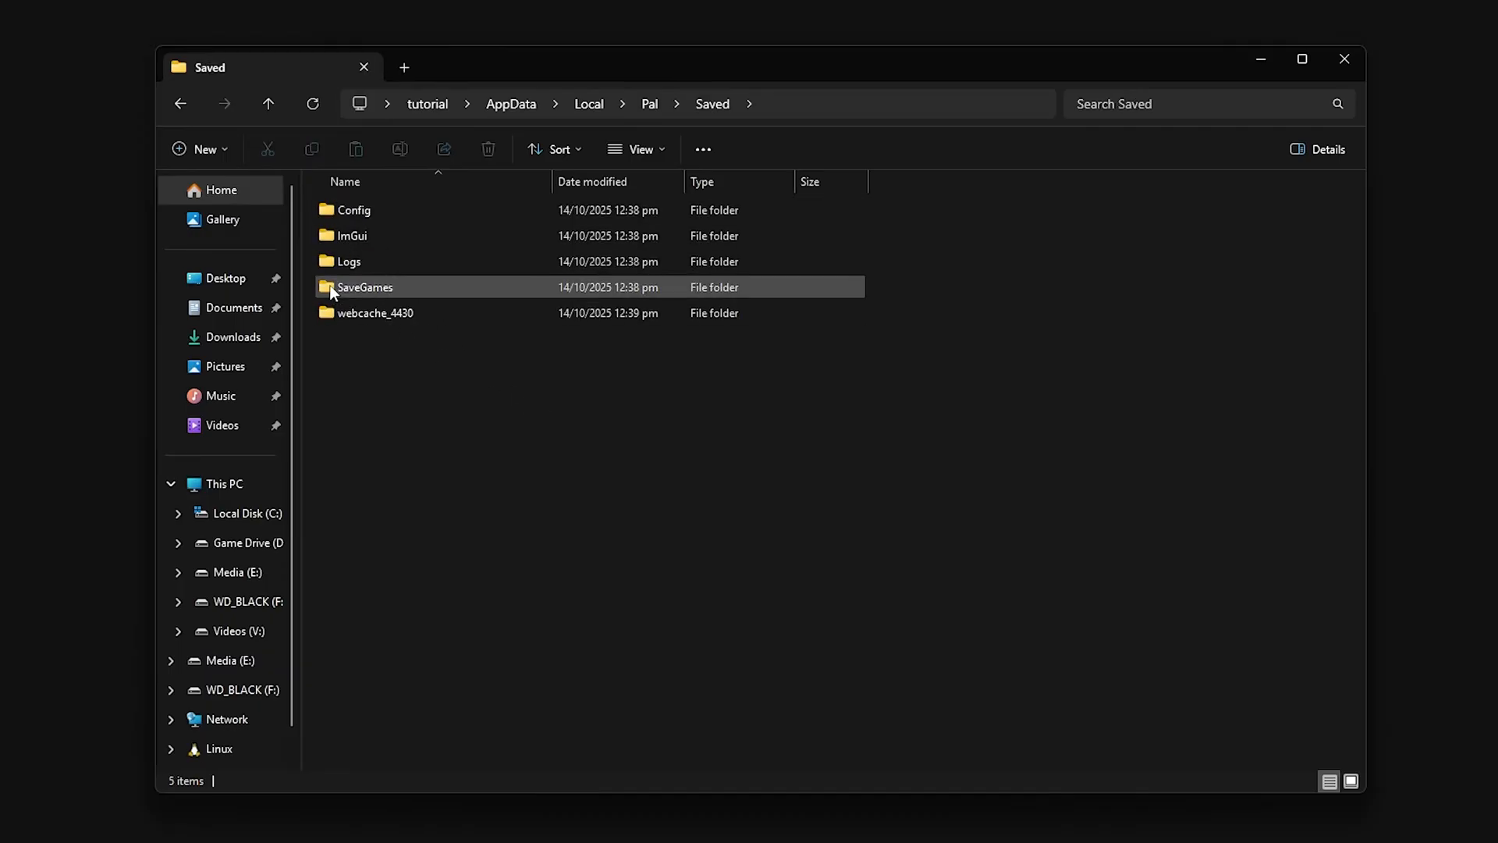
{"action": "double_click", "coordinate": [365, 287]}
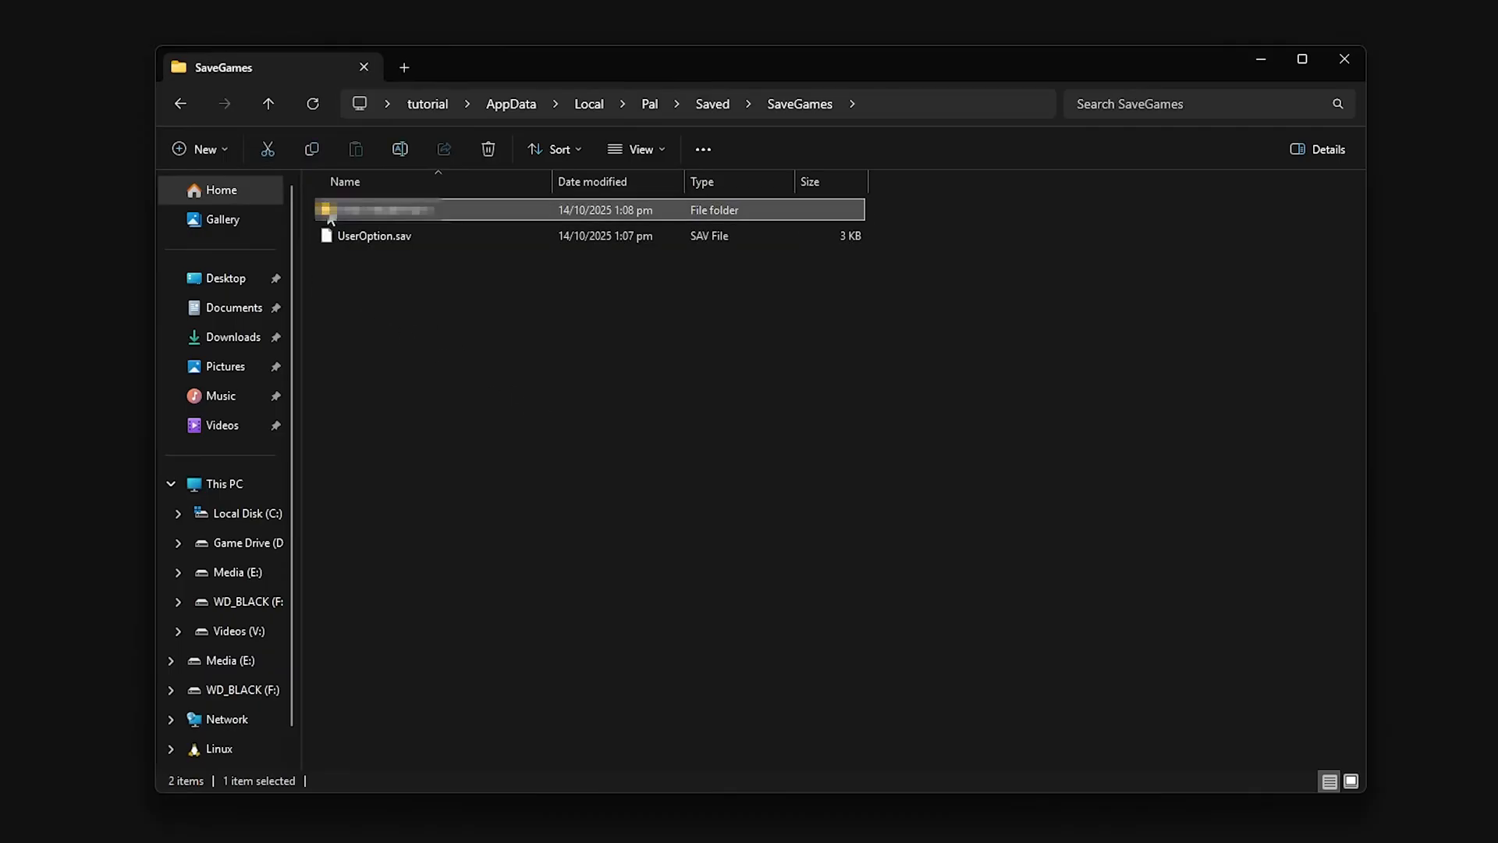
{"action": "double_click", "coordinate": [382, 209]}
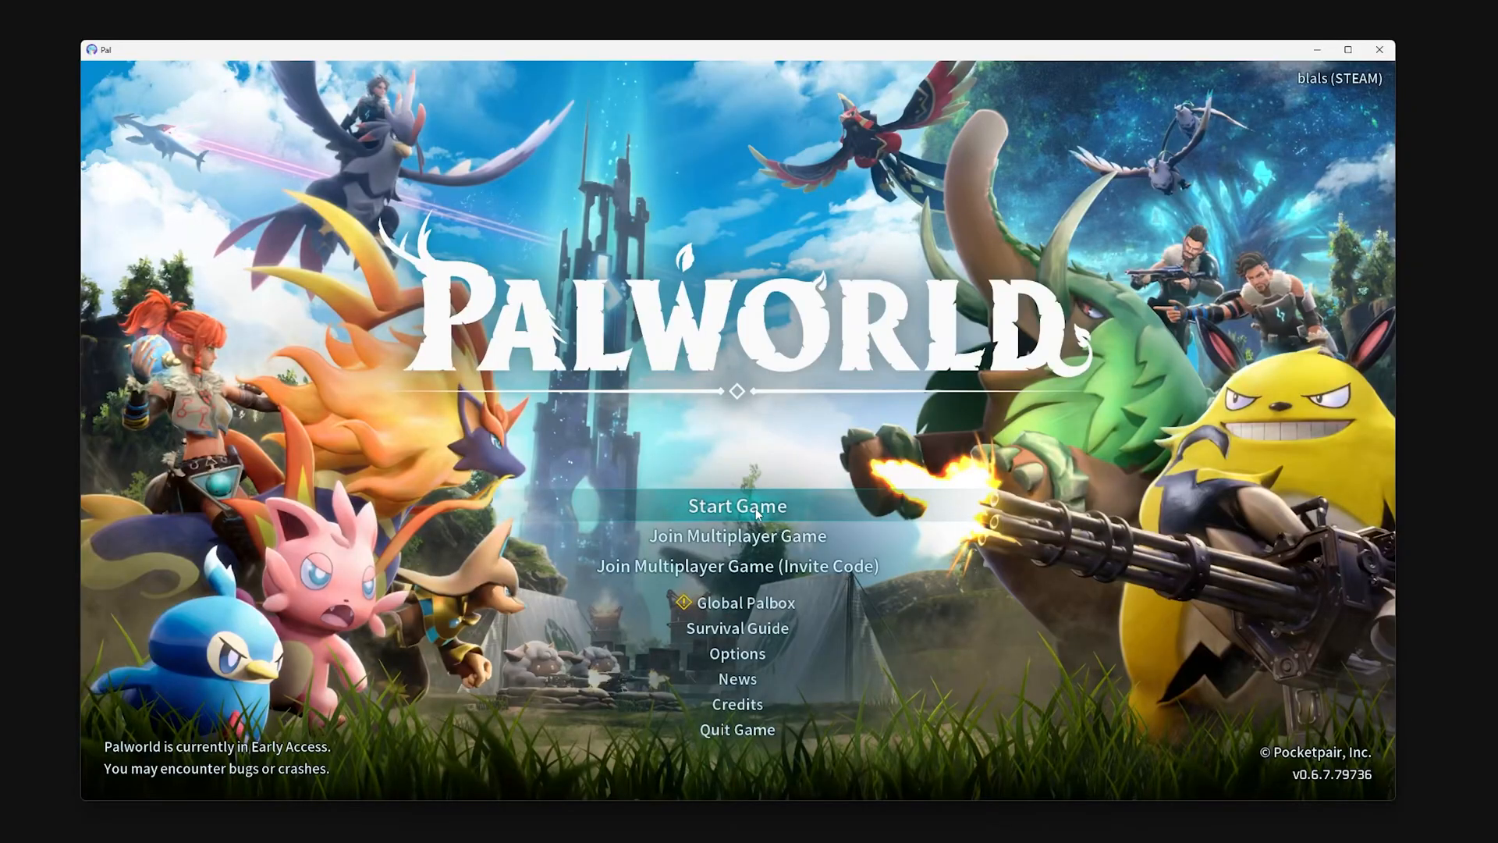
- Load the testing world, then return to title so the world saves
{"action": "left_click", "coordinate": [736, 506]}
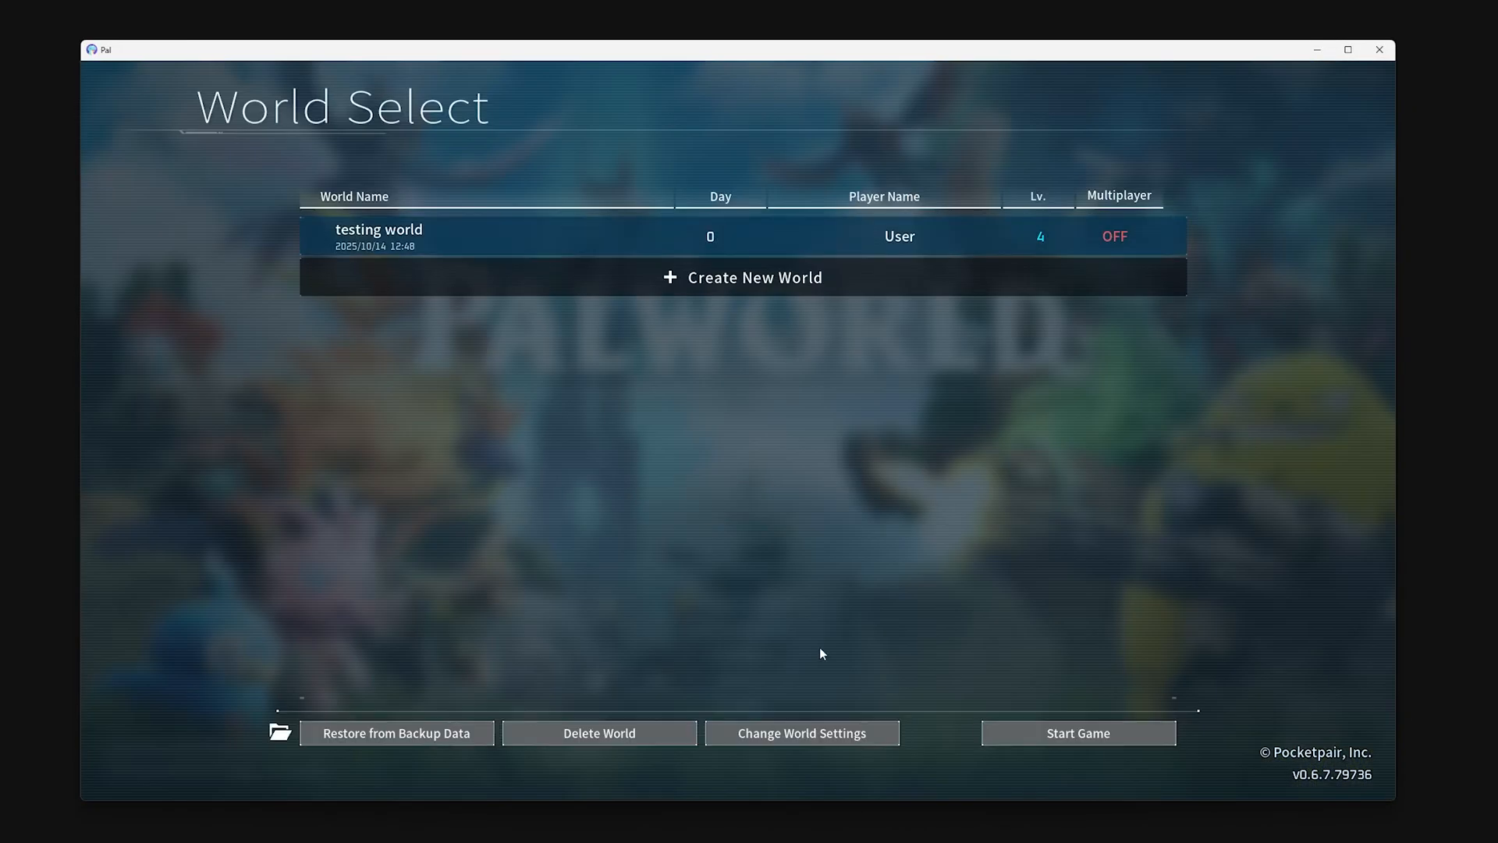
{"action": "left_click", "coordinate": [1078, 733]}
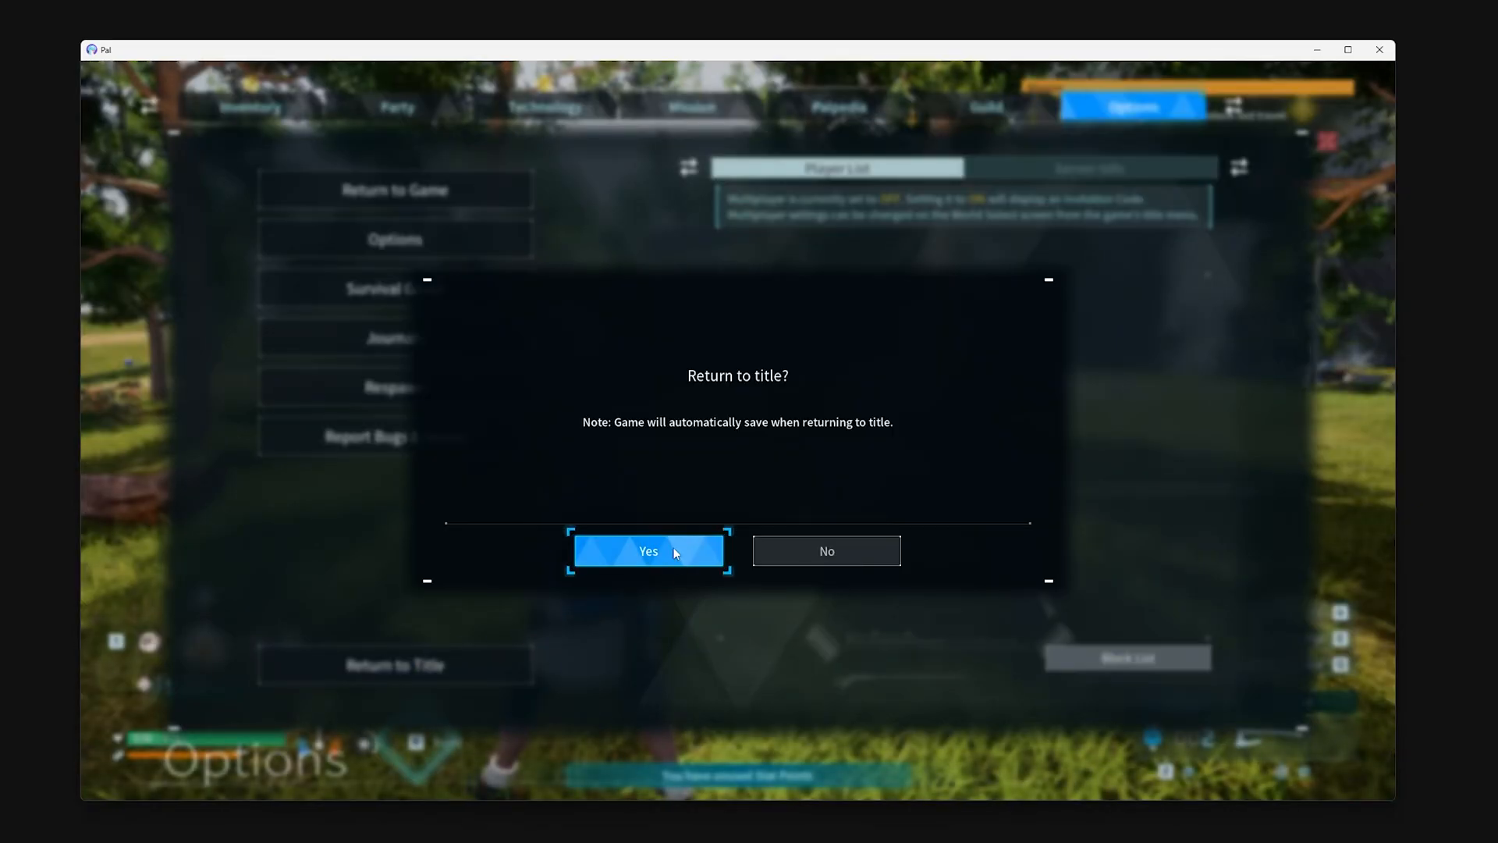
{"action": "left_click", "coordinate": [648, 551]}
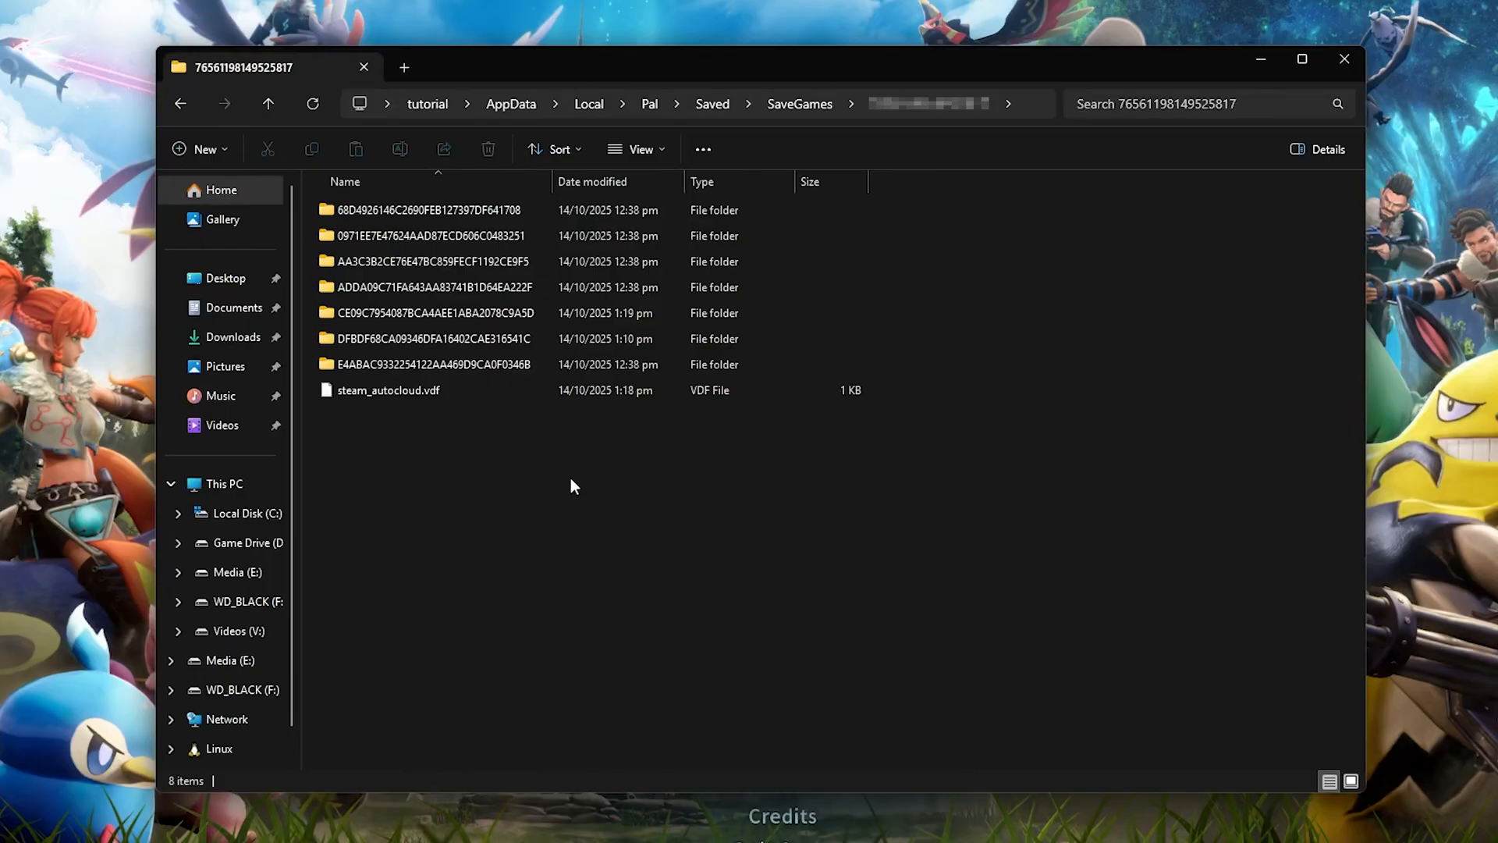
- Compress the most recently modified world folder into a ZIP archive
{"action": "left_click", "coordinate": [435, 312]}
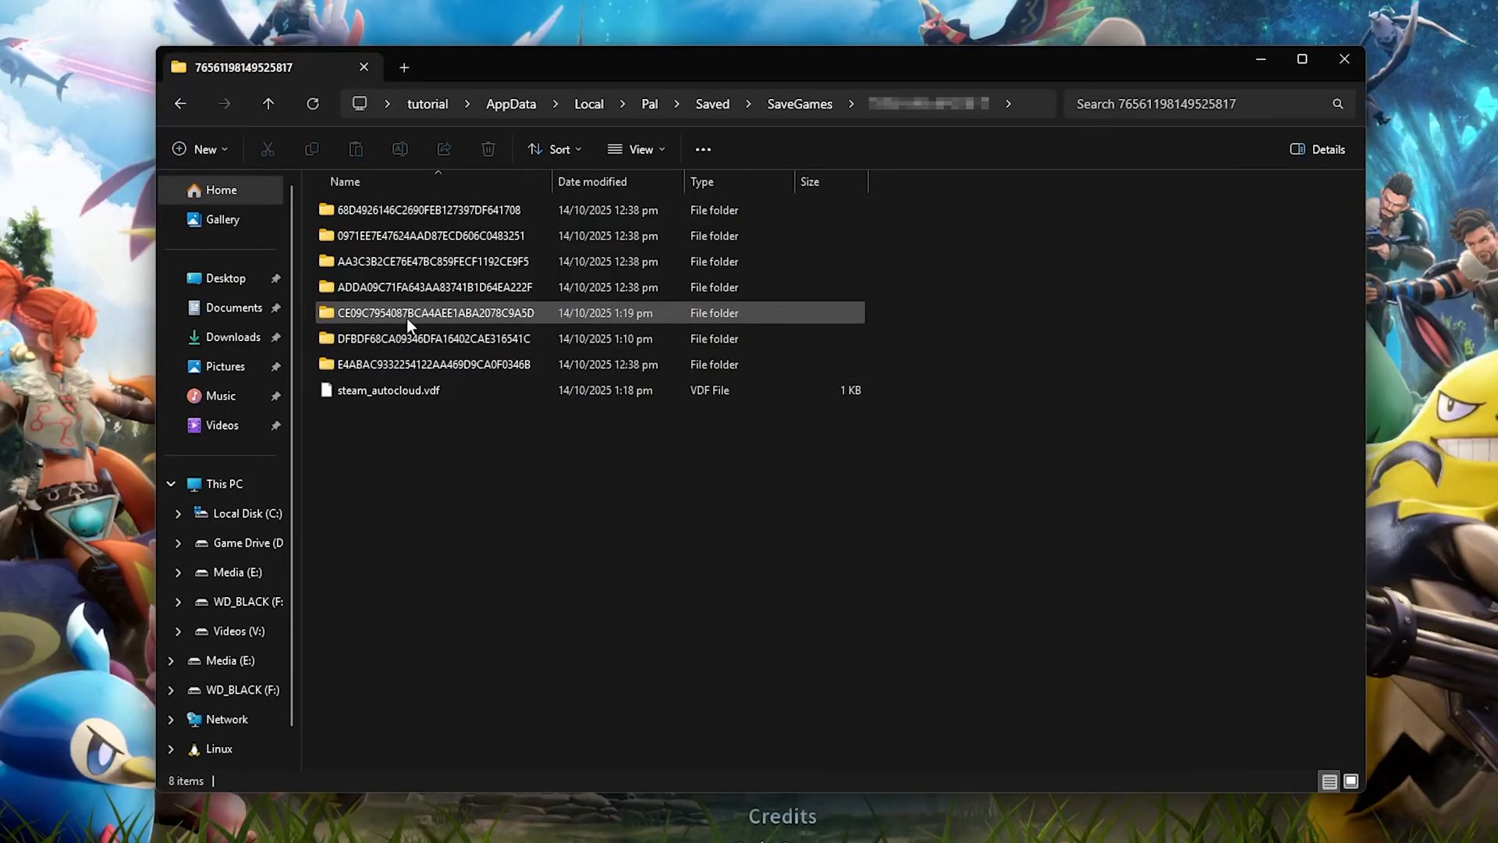
{"action": "right_click", "coordinate": [435, 312]}
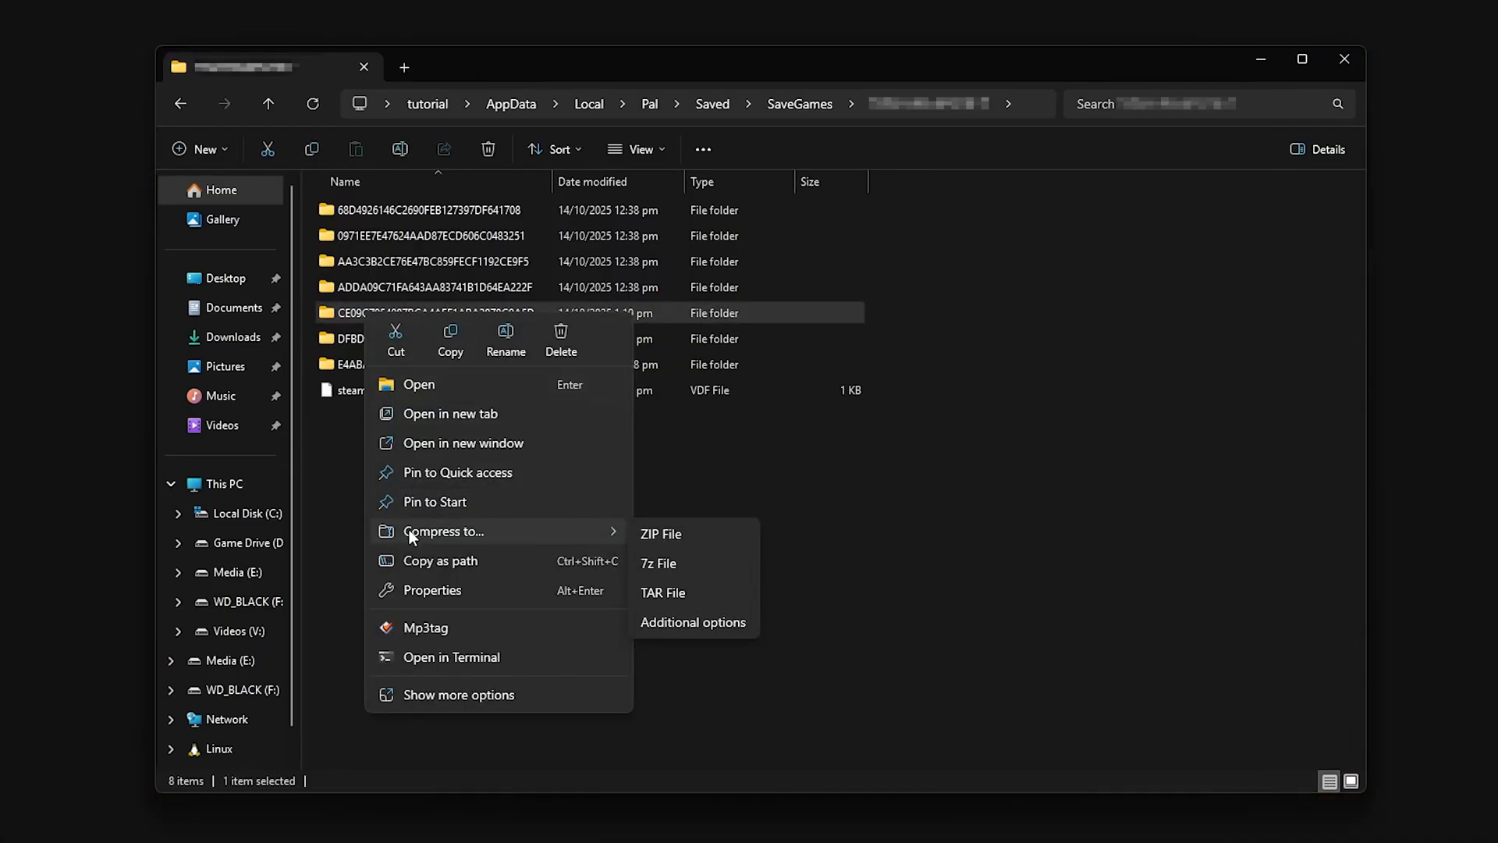
{"action": "left_click", "coordinate": [652, 541]}
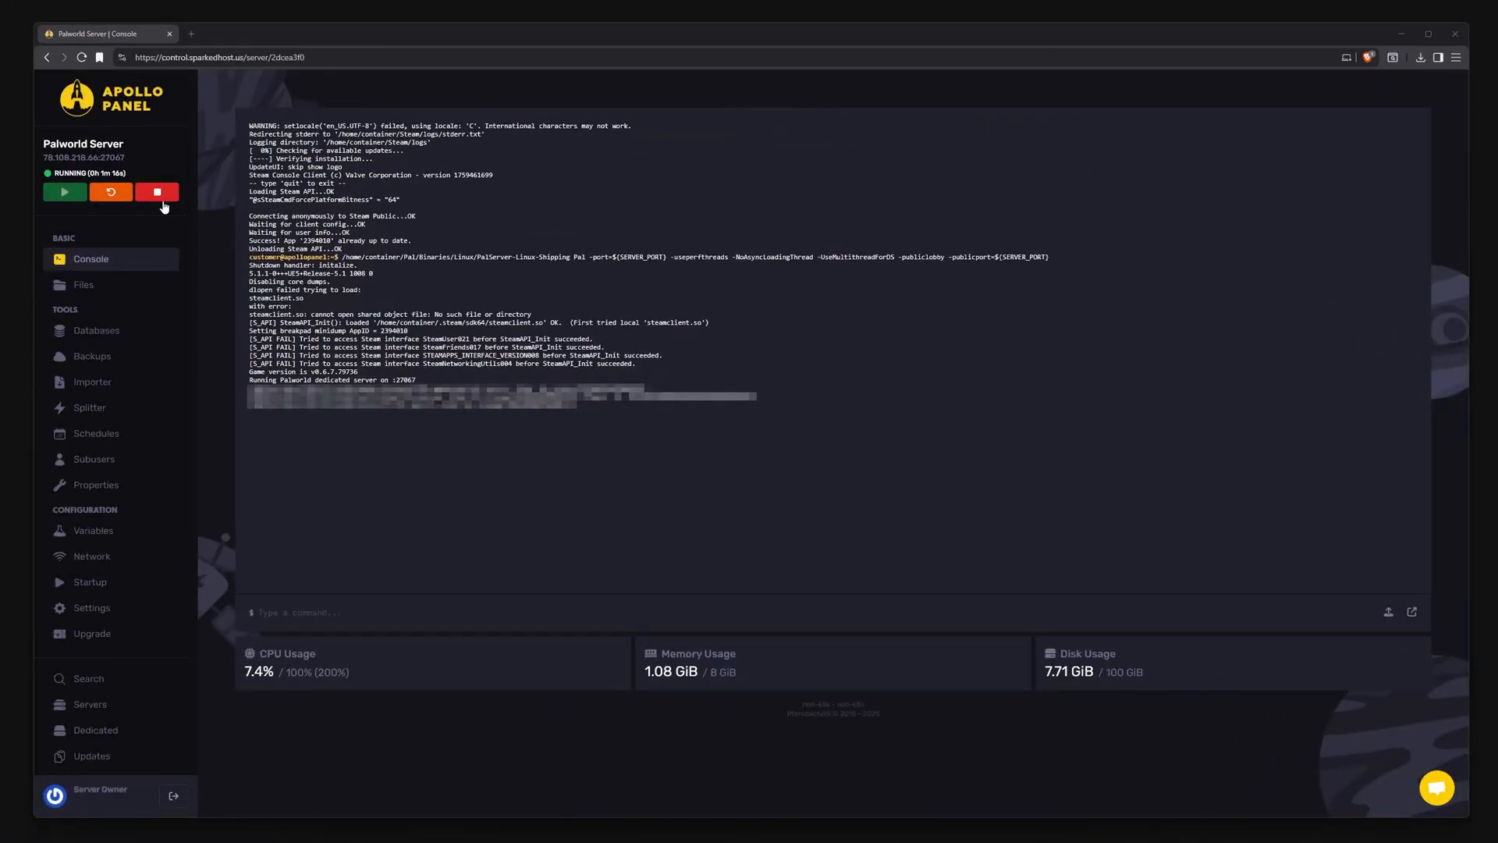
- Stop the Palworld server in Apollo Panel
{"action": "left_click", "coordinate": [82, 284]}
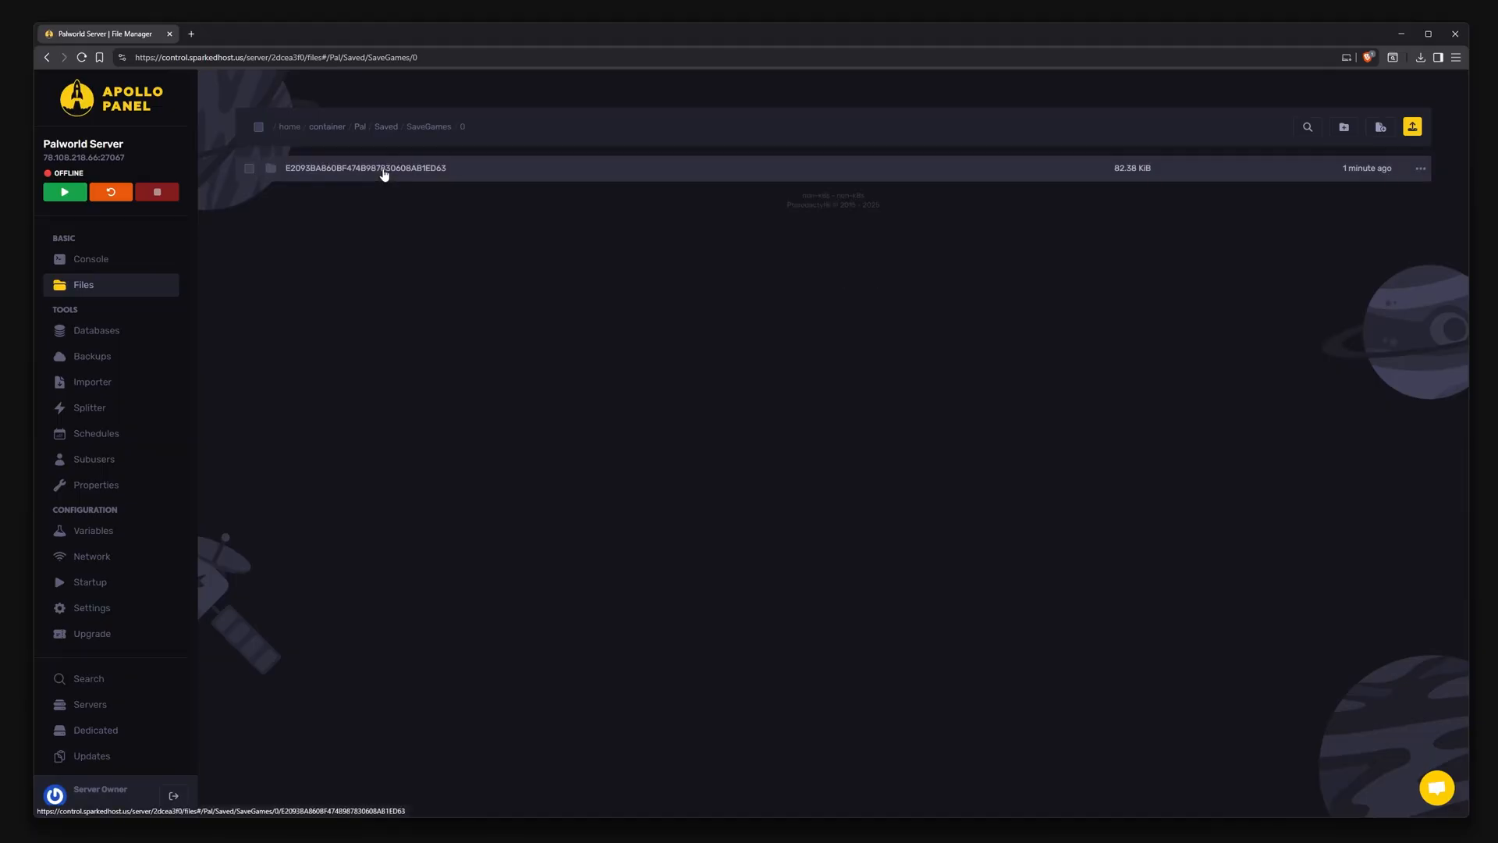
{"action": "mouse_move", "coordinate": [342, 176]}
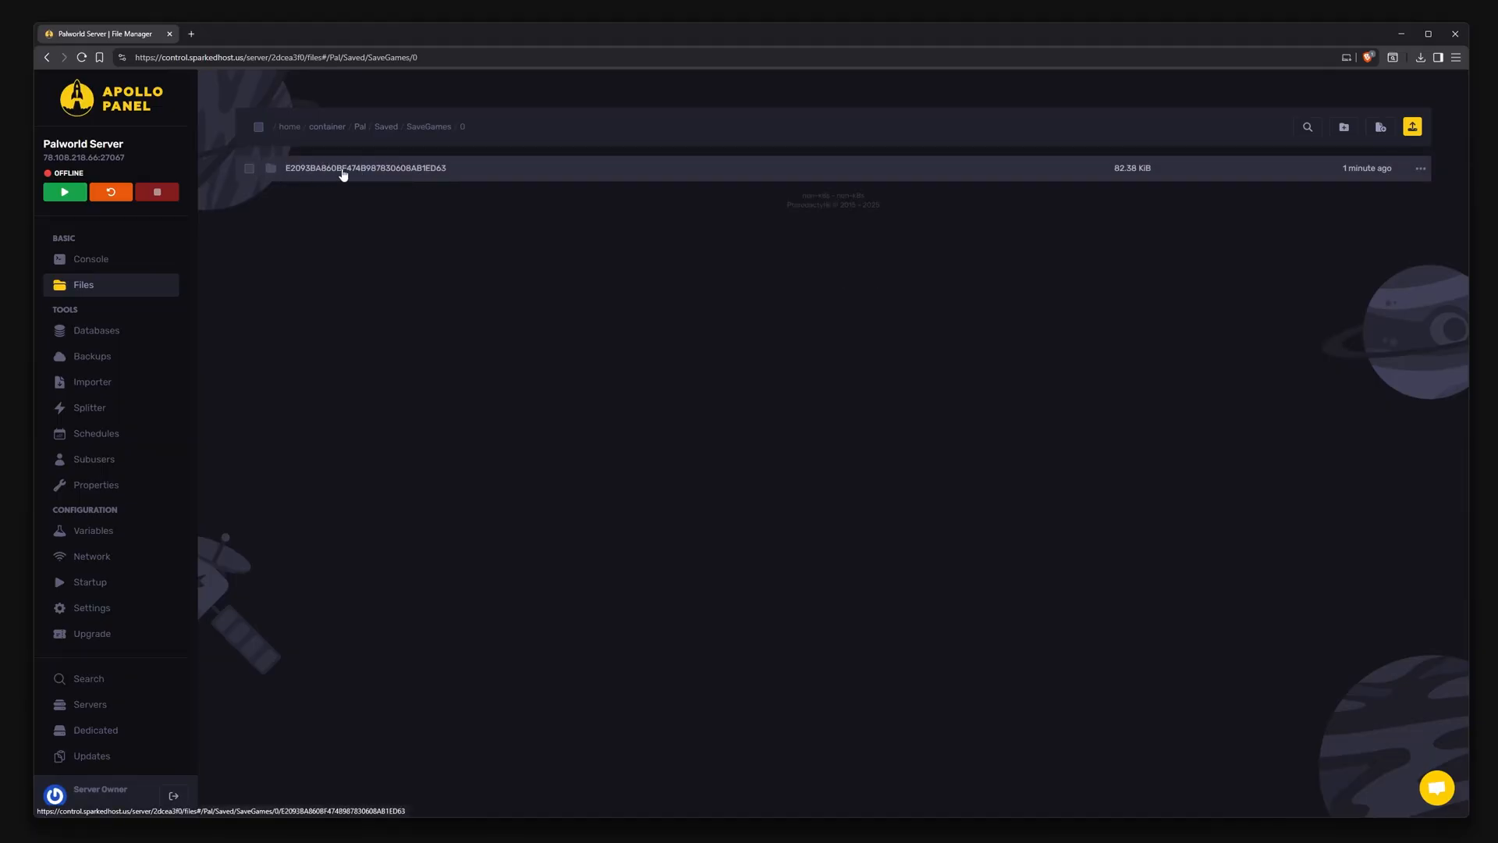
- Upload CE09C7954087BCA4AEE1ABA2078C9A5D.zip into the server's SaveGames/0 folder
{"action": "left_click", "coordinate": [1419, 168]}
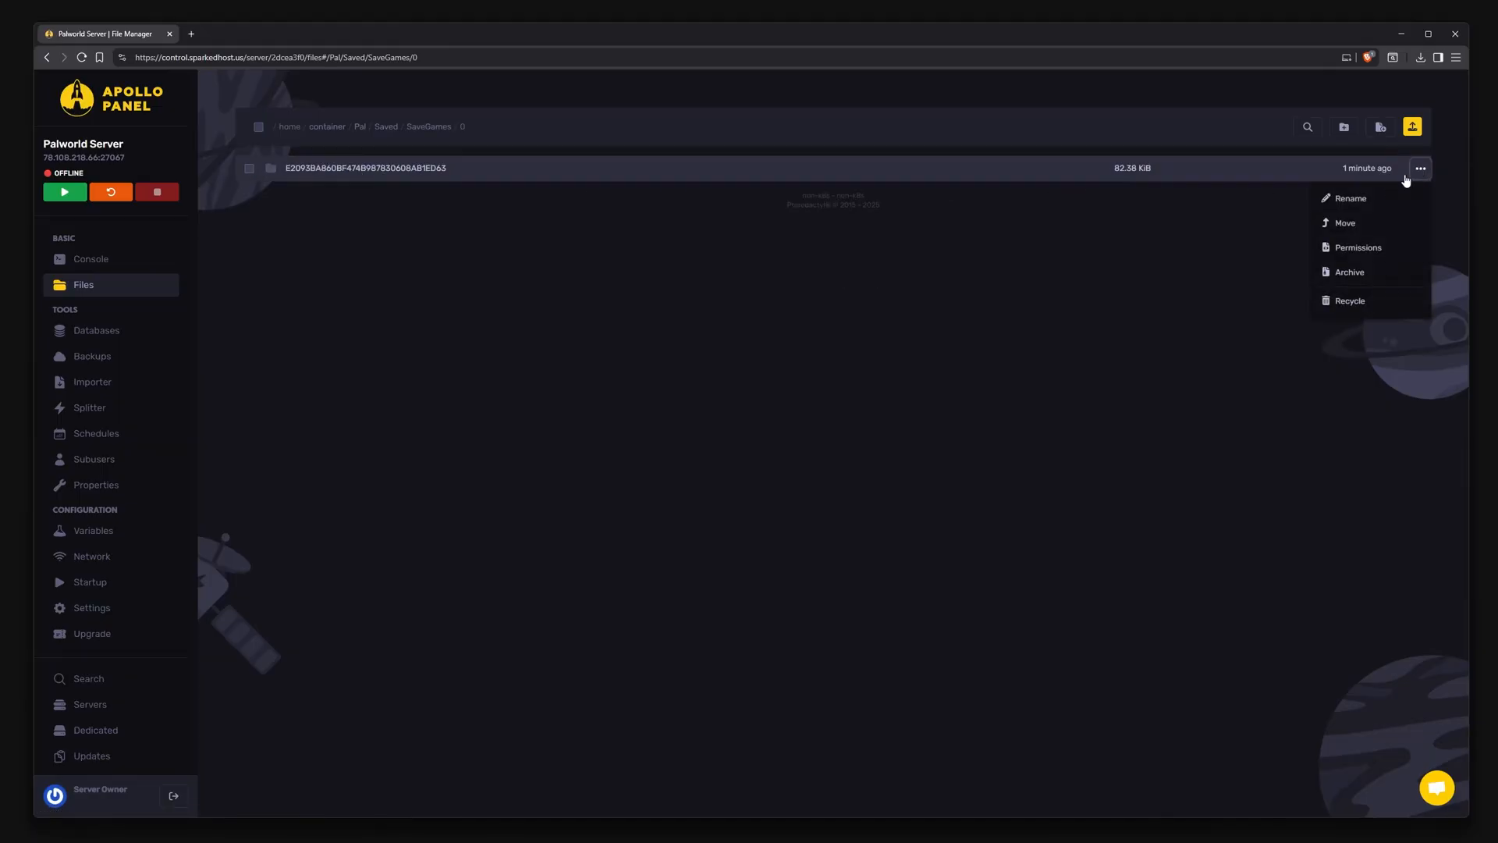
{"action": "left_click", "coordinate": [1351, 198]}
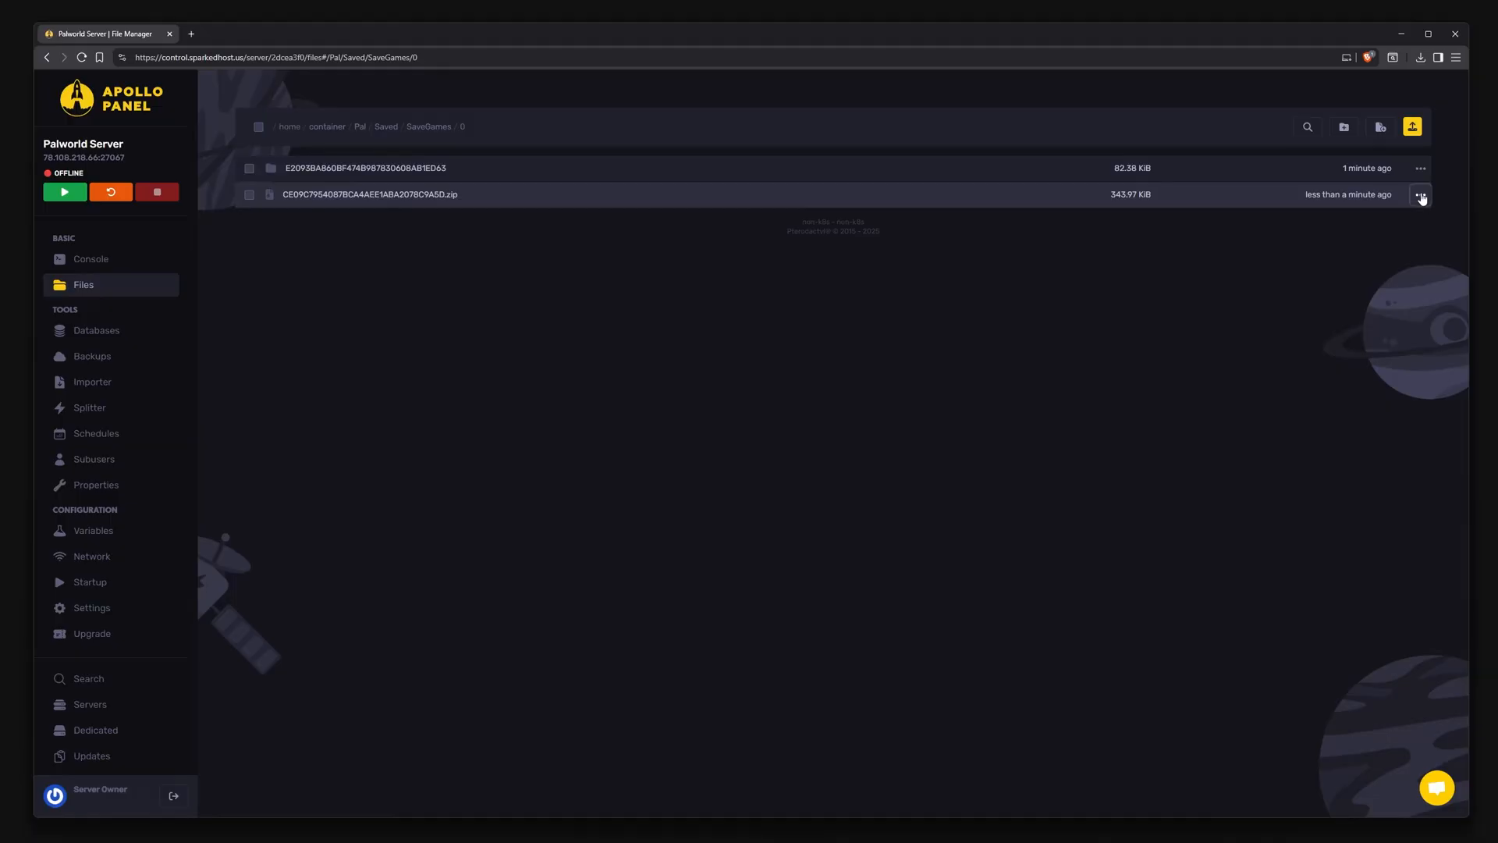
- Extract the uploaded world archive, then recycle the ZIP file
{"action": "left_click", "coordinate": [1421, 195]}
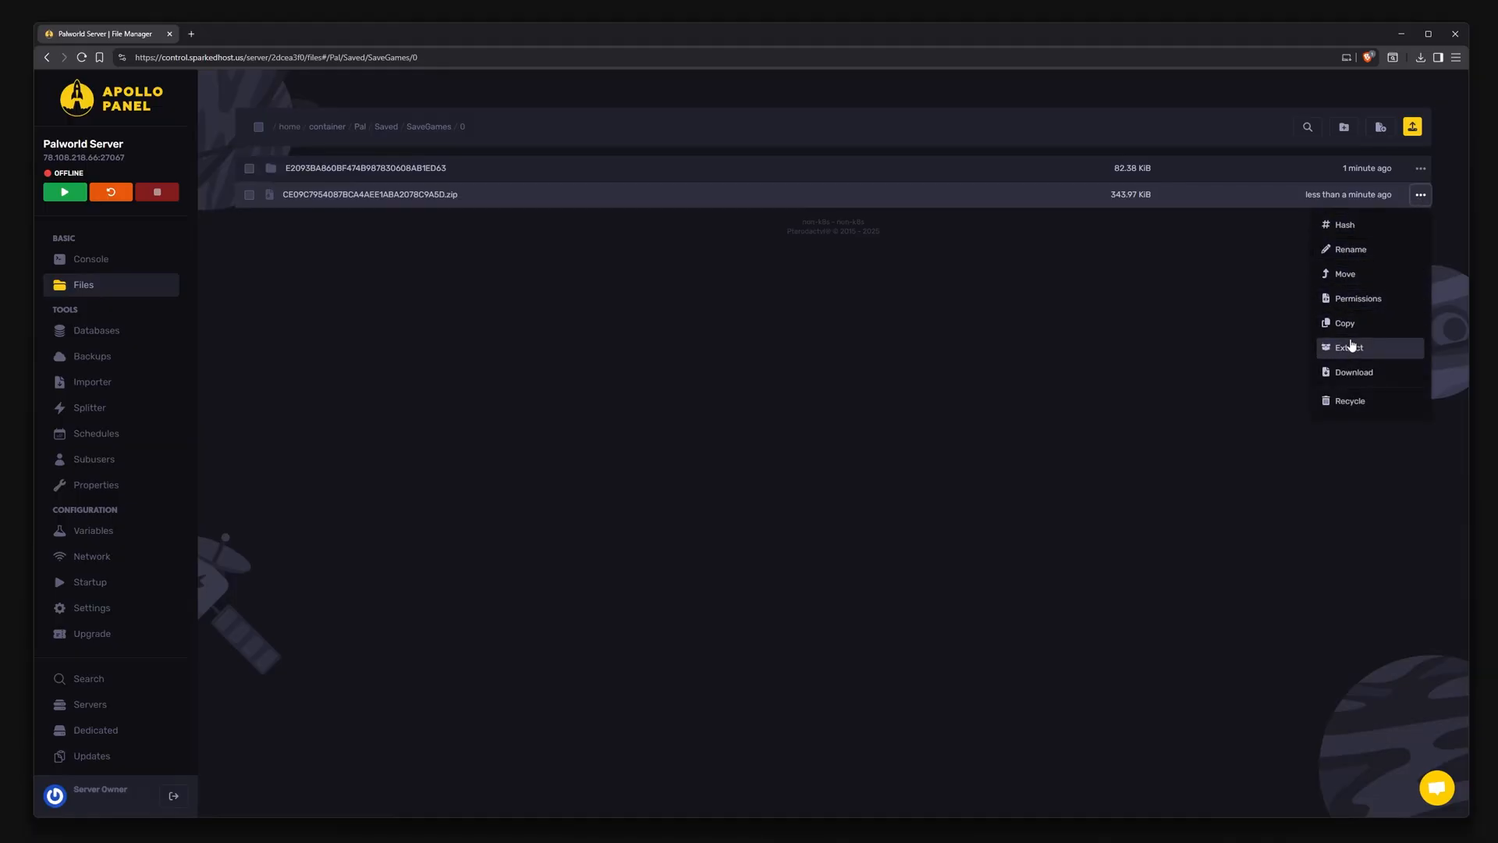
{"action": "left_click", "coordinate": [1348, 347]}
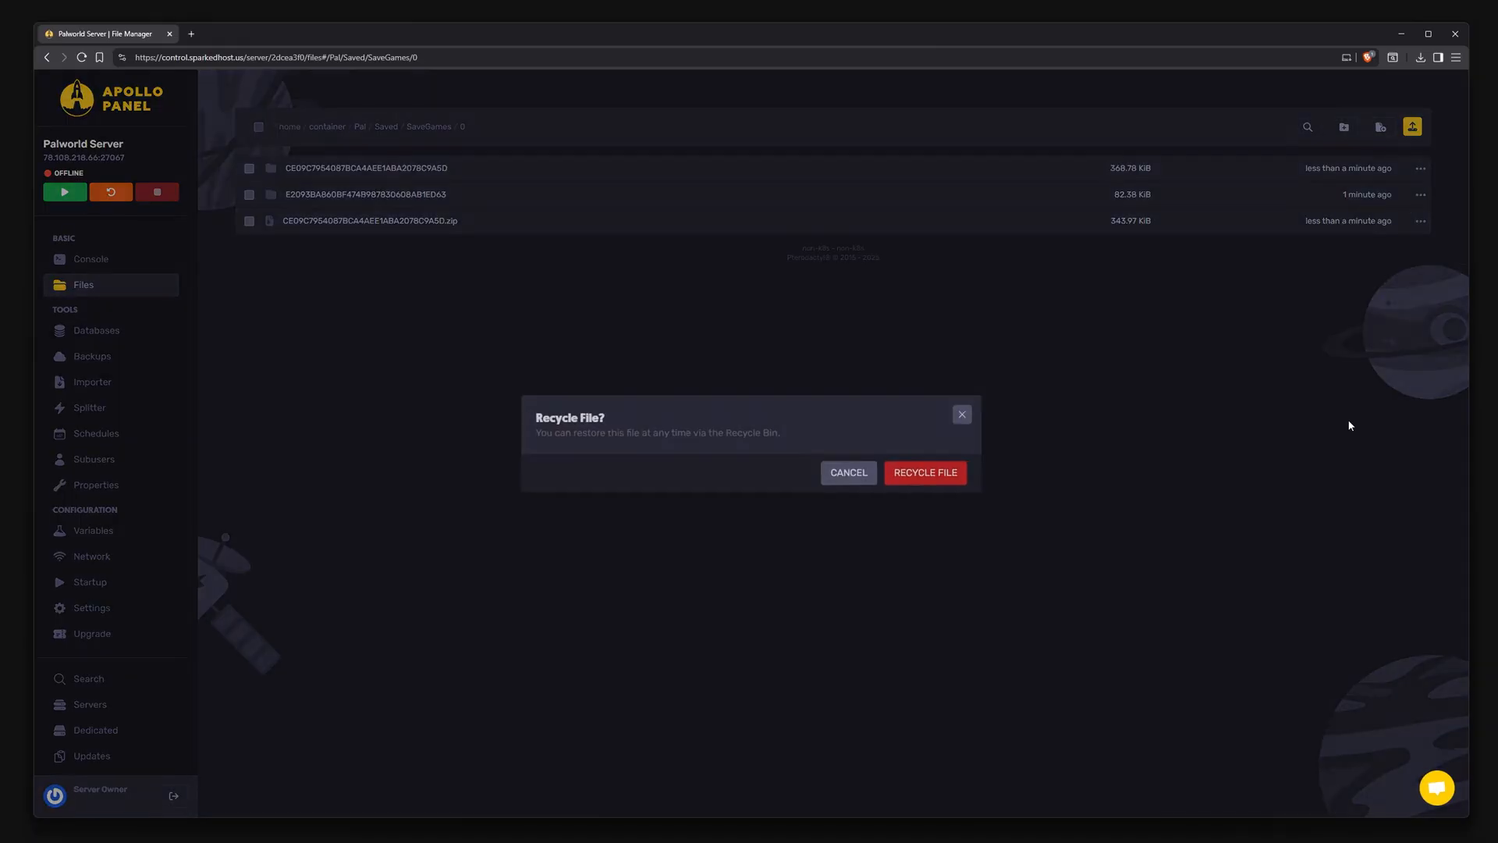
{"action": "left_click", "coordinate": [924, 471]}
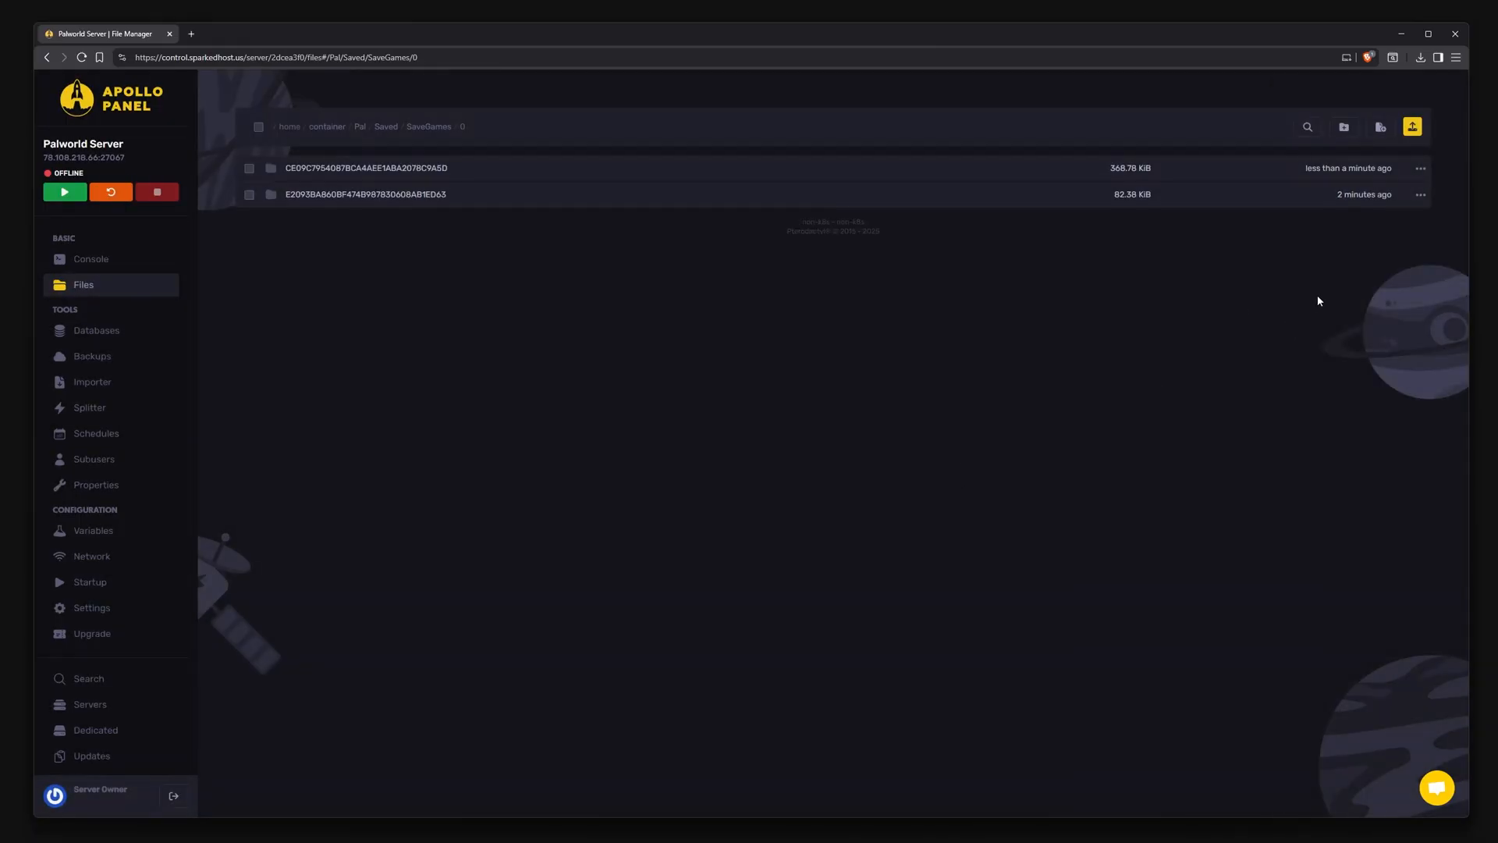
- Recycle the old server world folder and rename the uploaded save to E2093BA860BF474B987B30608AB1ED63
{"action": "left_click", "coordinate": [1420, 194]}
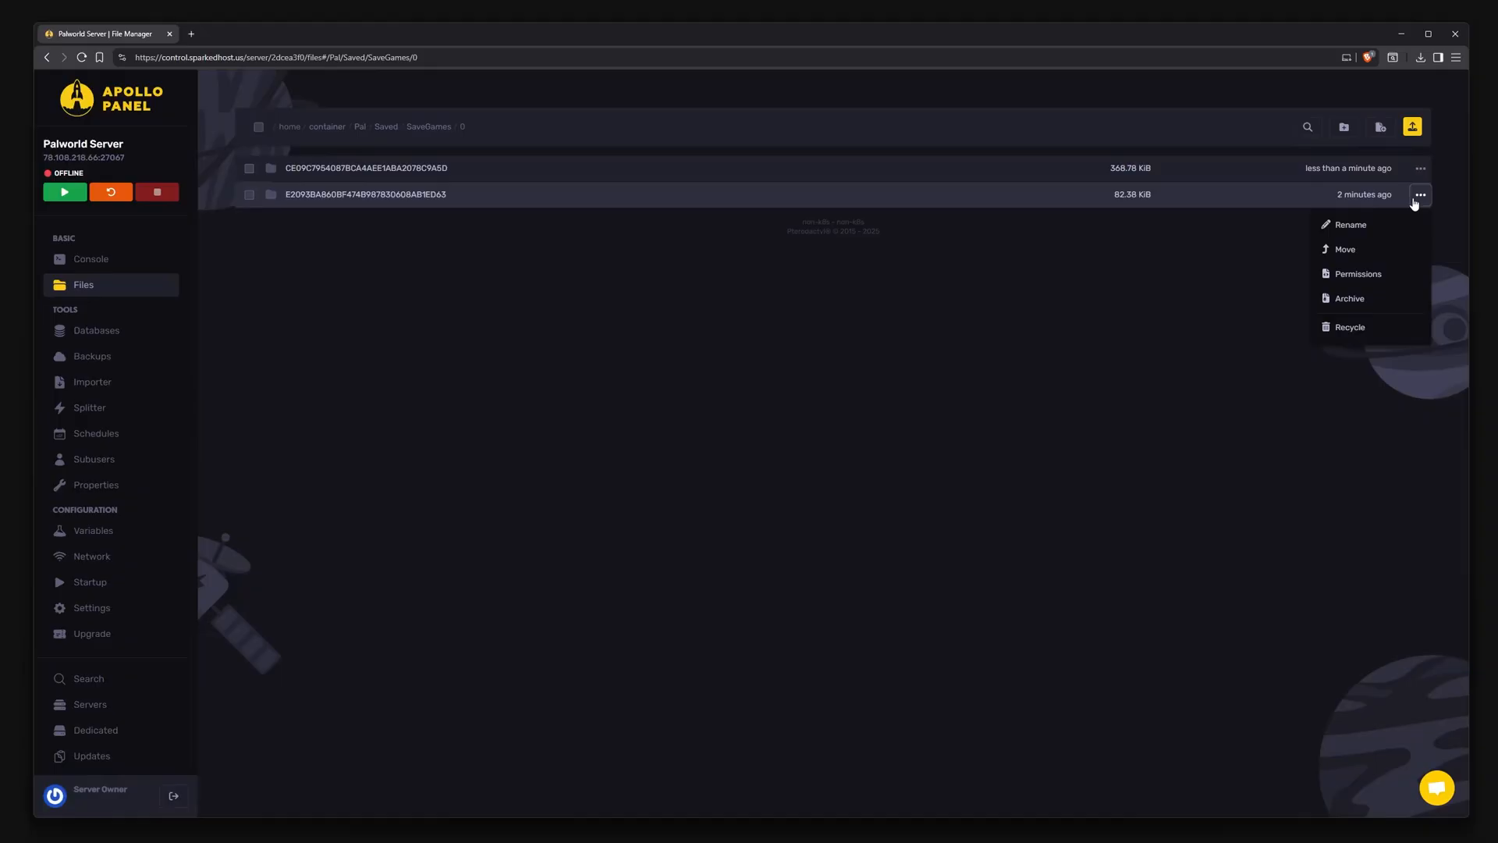
{"action": "left_click", "coordinate": [1348, 326]}
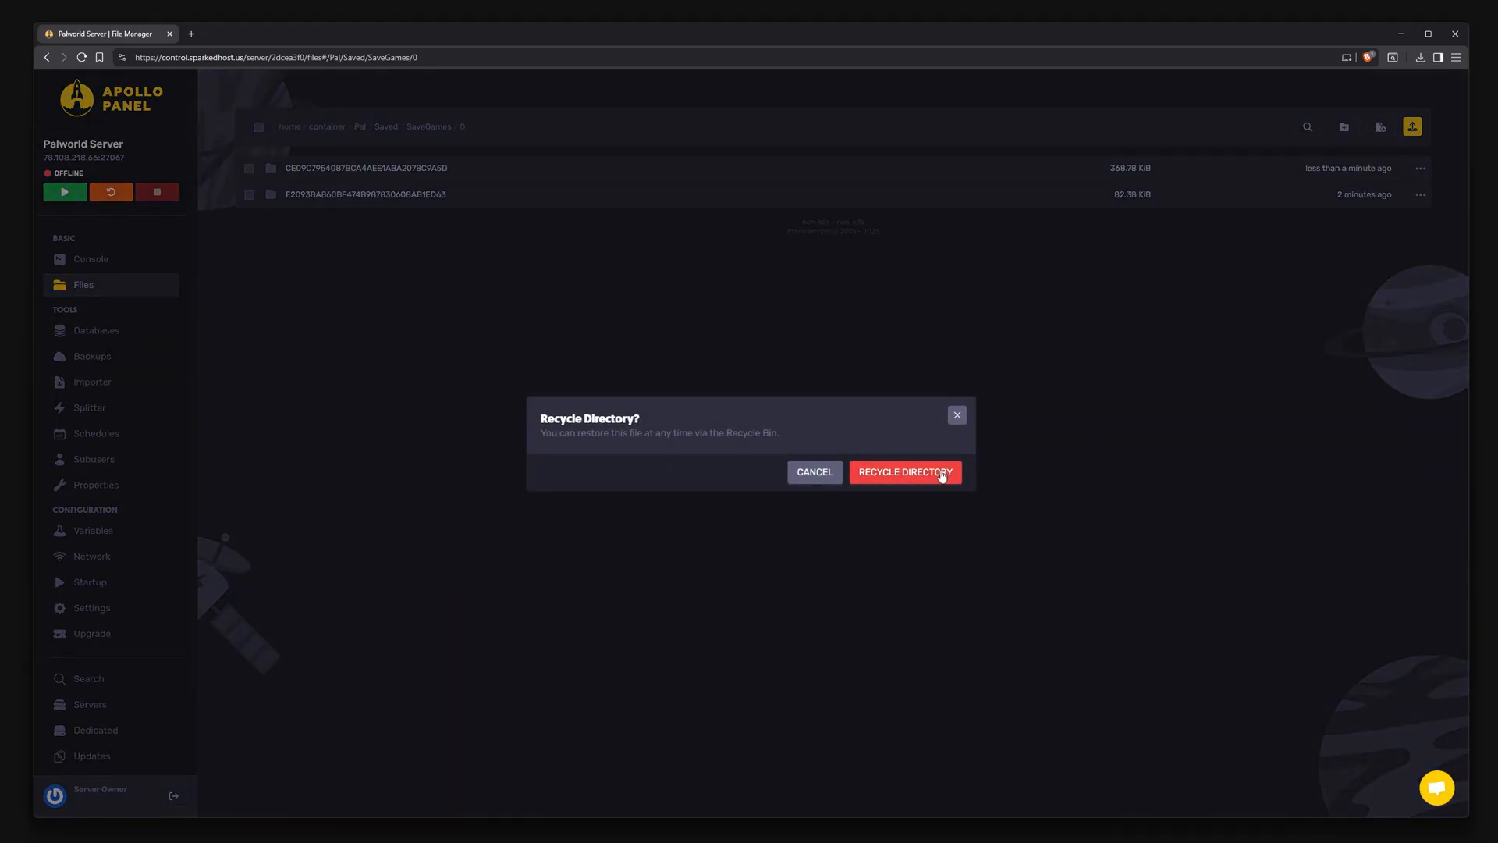
{"action": "left_click", "coordinate": [904, 471]}
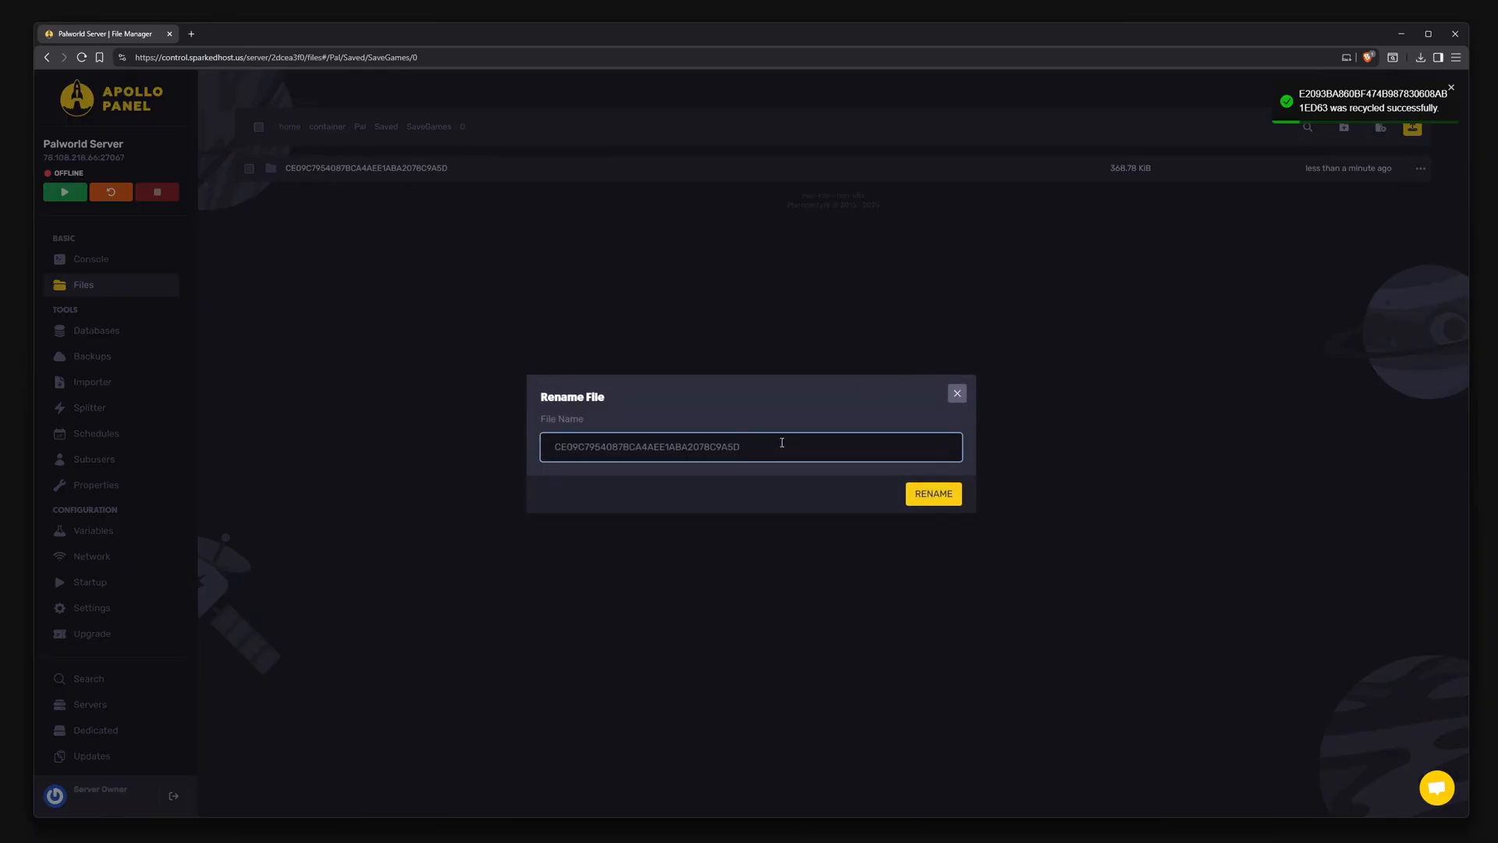
{"action": "key", "text": "ctrl+v"}
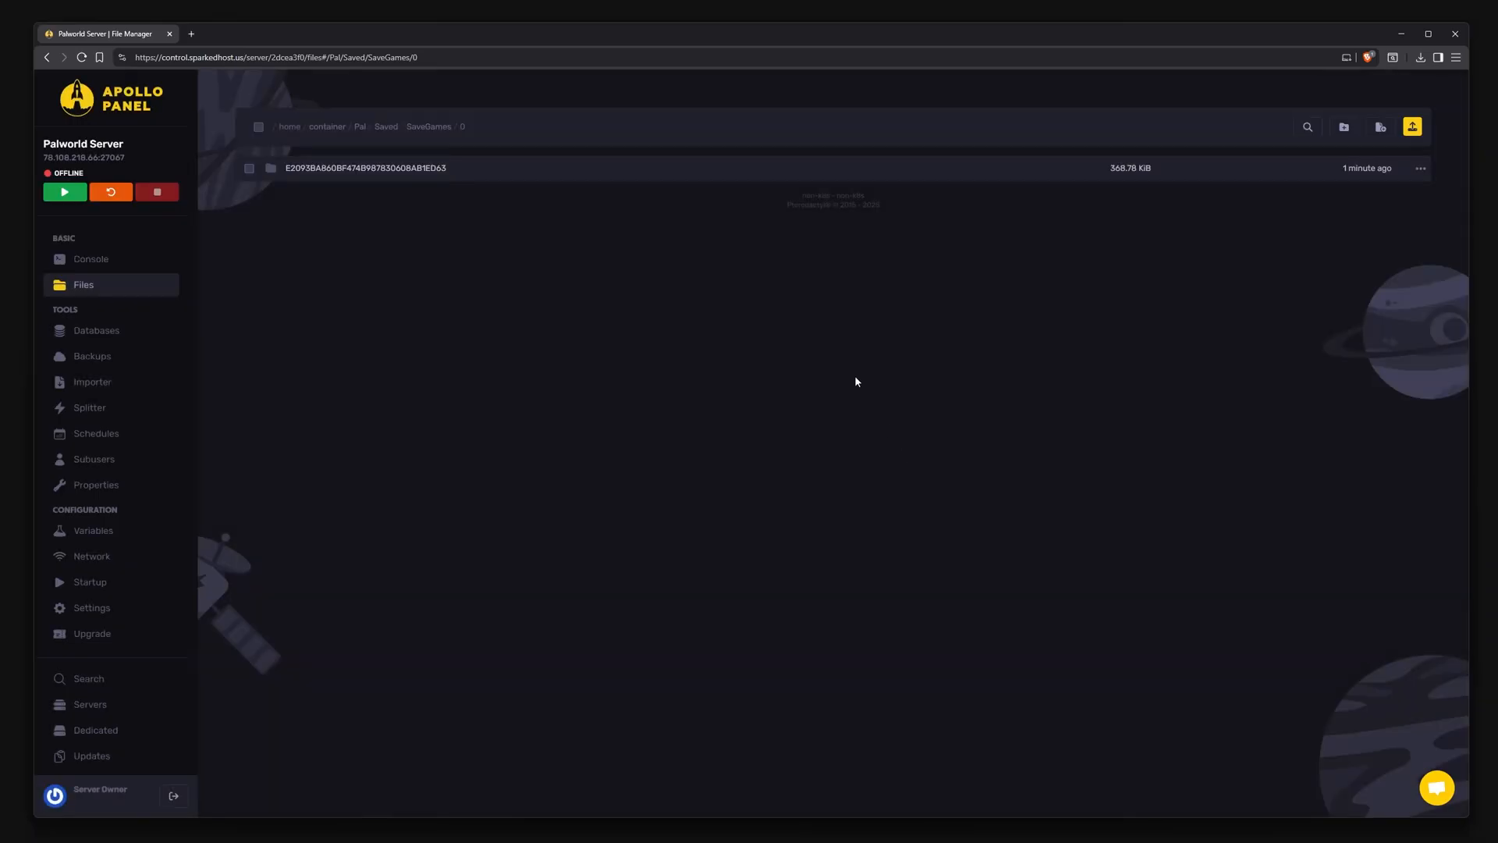
{"action": "mouse_move", "coordinate": [91, 259]}
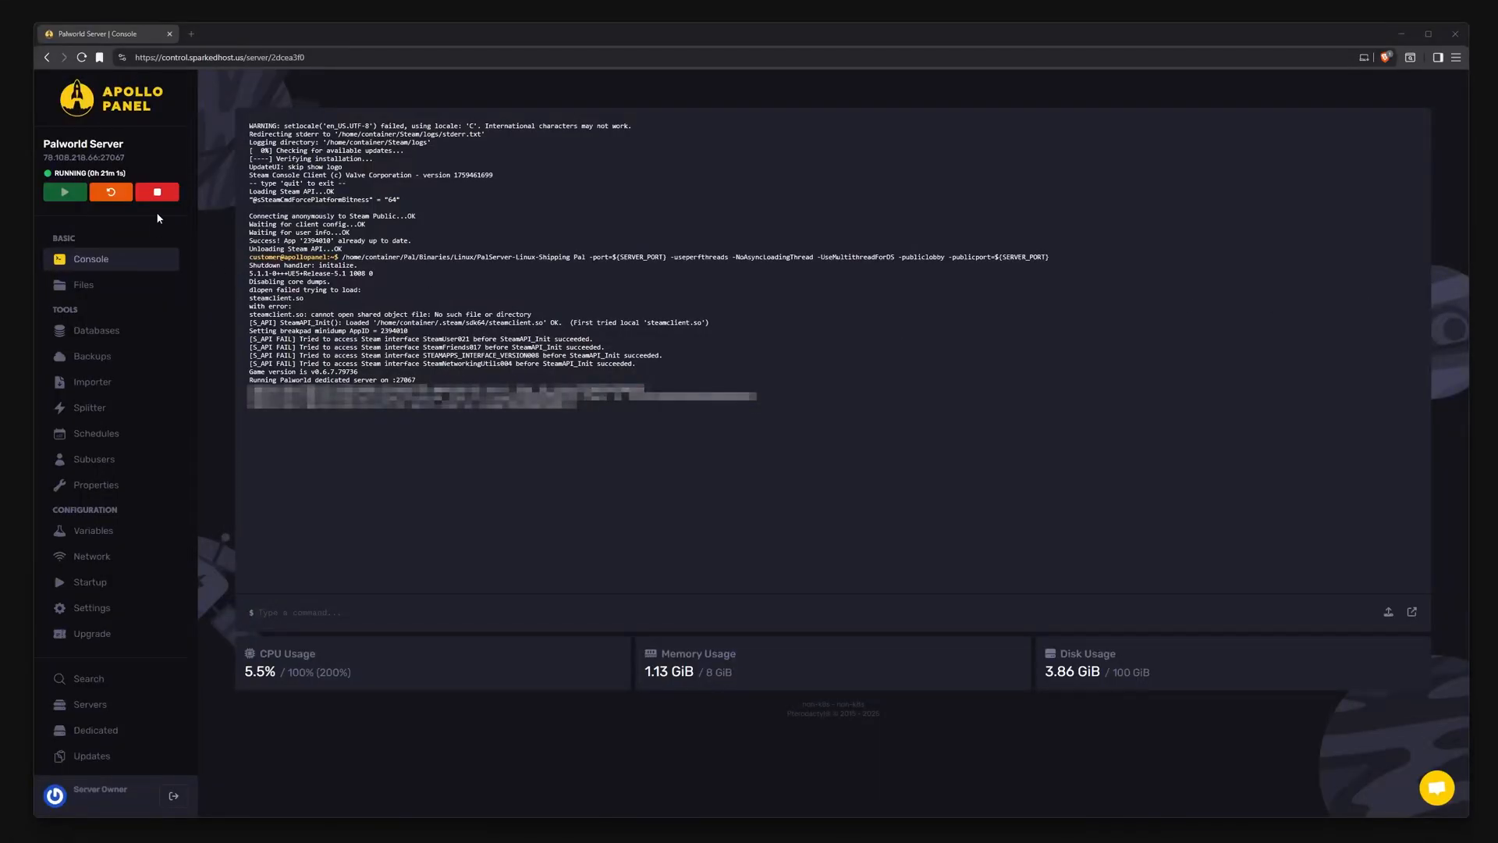
- Stop the running server and return to its file manager
{"action": "left_click", "coordinate": [156, 192]}
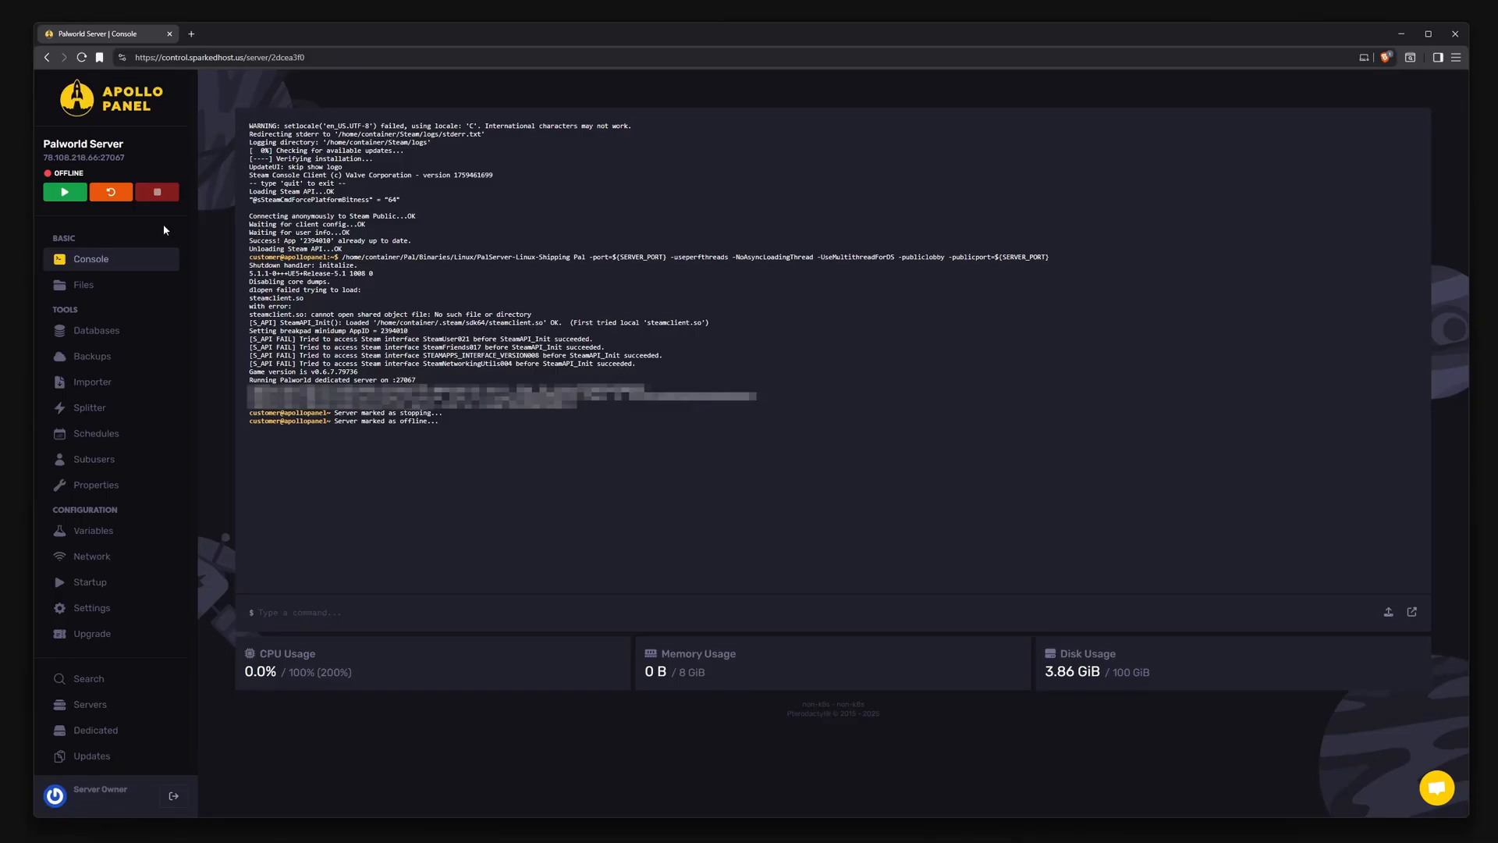
{"action": "left_click", "coordinate": [83, 284]}
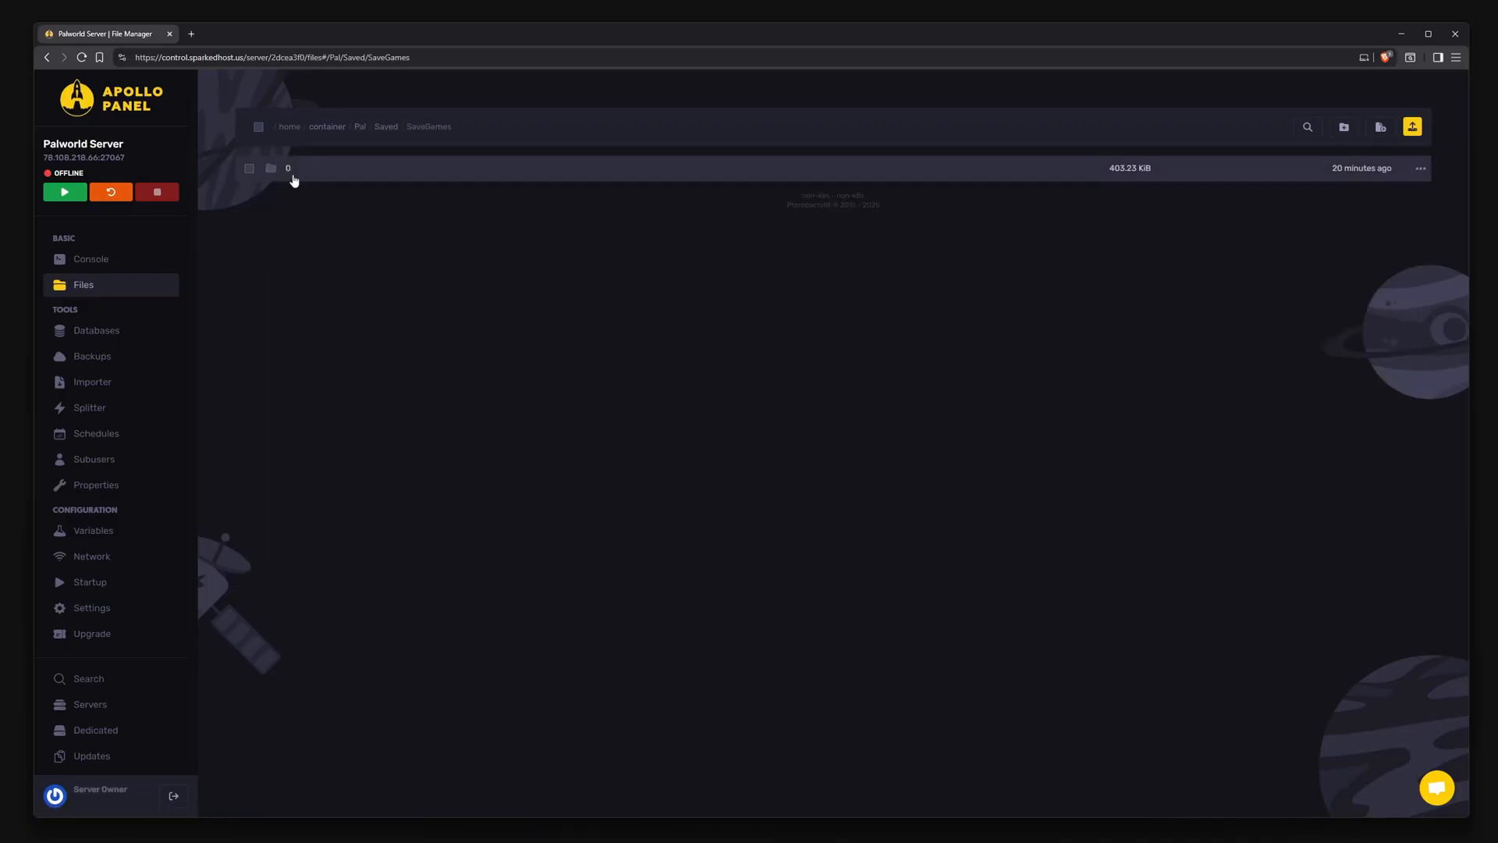
- Archive the server world folder in SaveGames/0 as ZIP and download it
{"action": "double_click", "coordinate": [287, 168]}
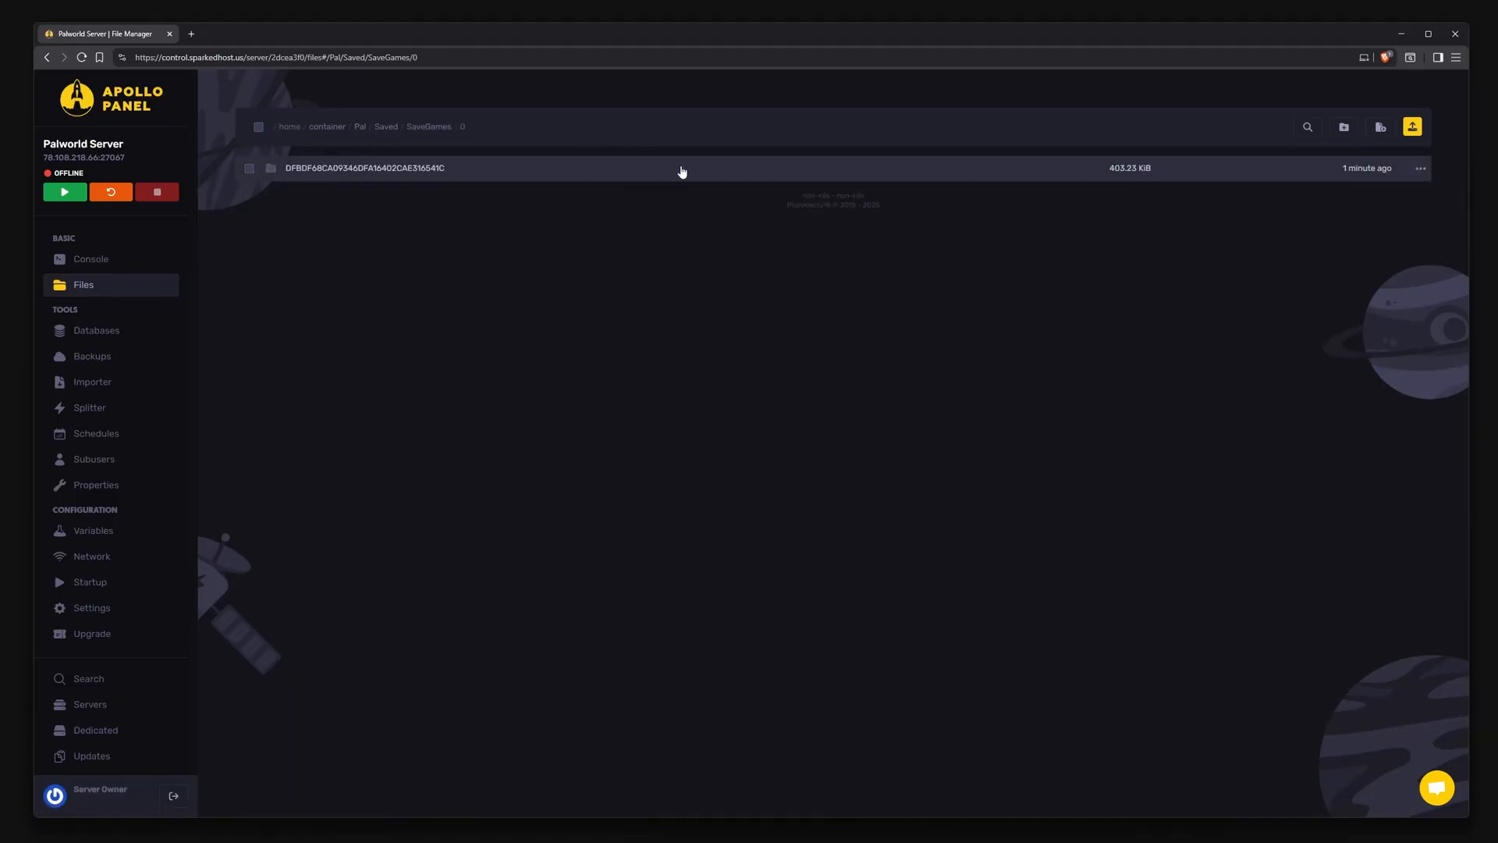
{"action": "mouse_move", "coordinate": [1420, 169]}
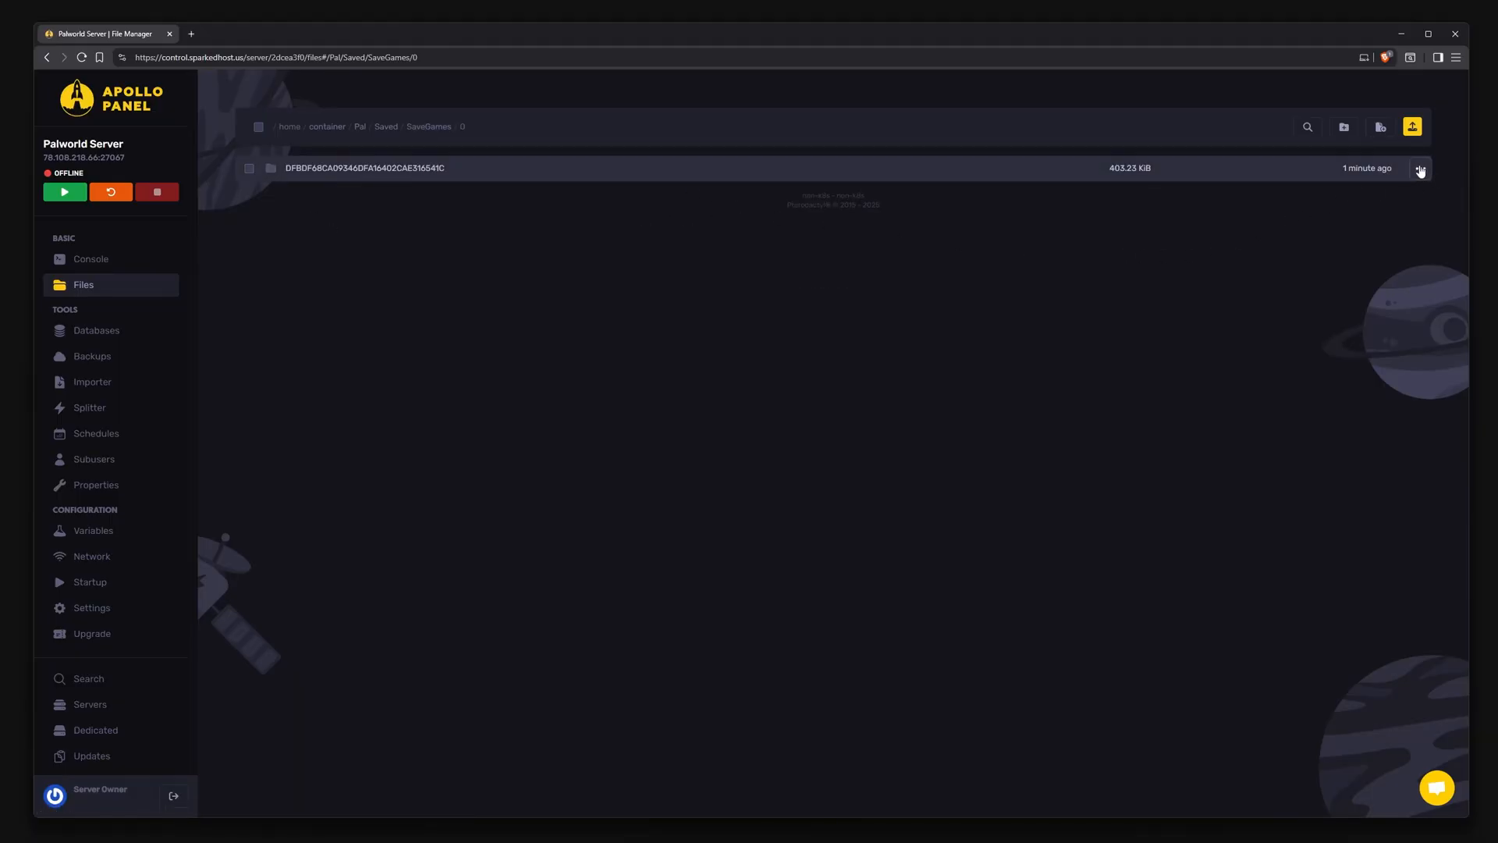
{"action": "left_click", "coordinate": [1420, 169]}
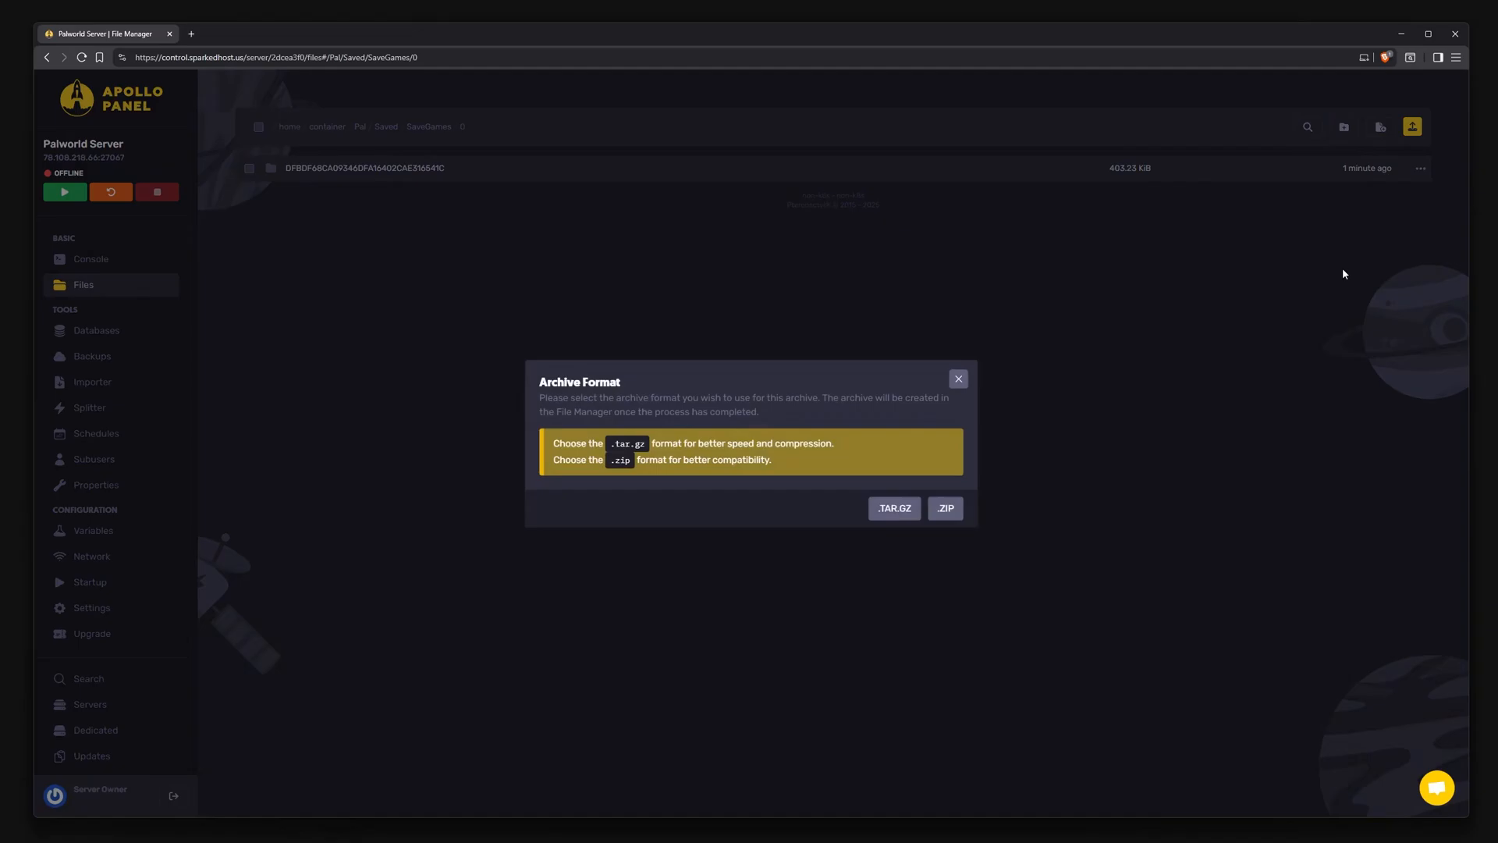
{"action": "left_click", "coordinate": [945, 507]}
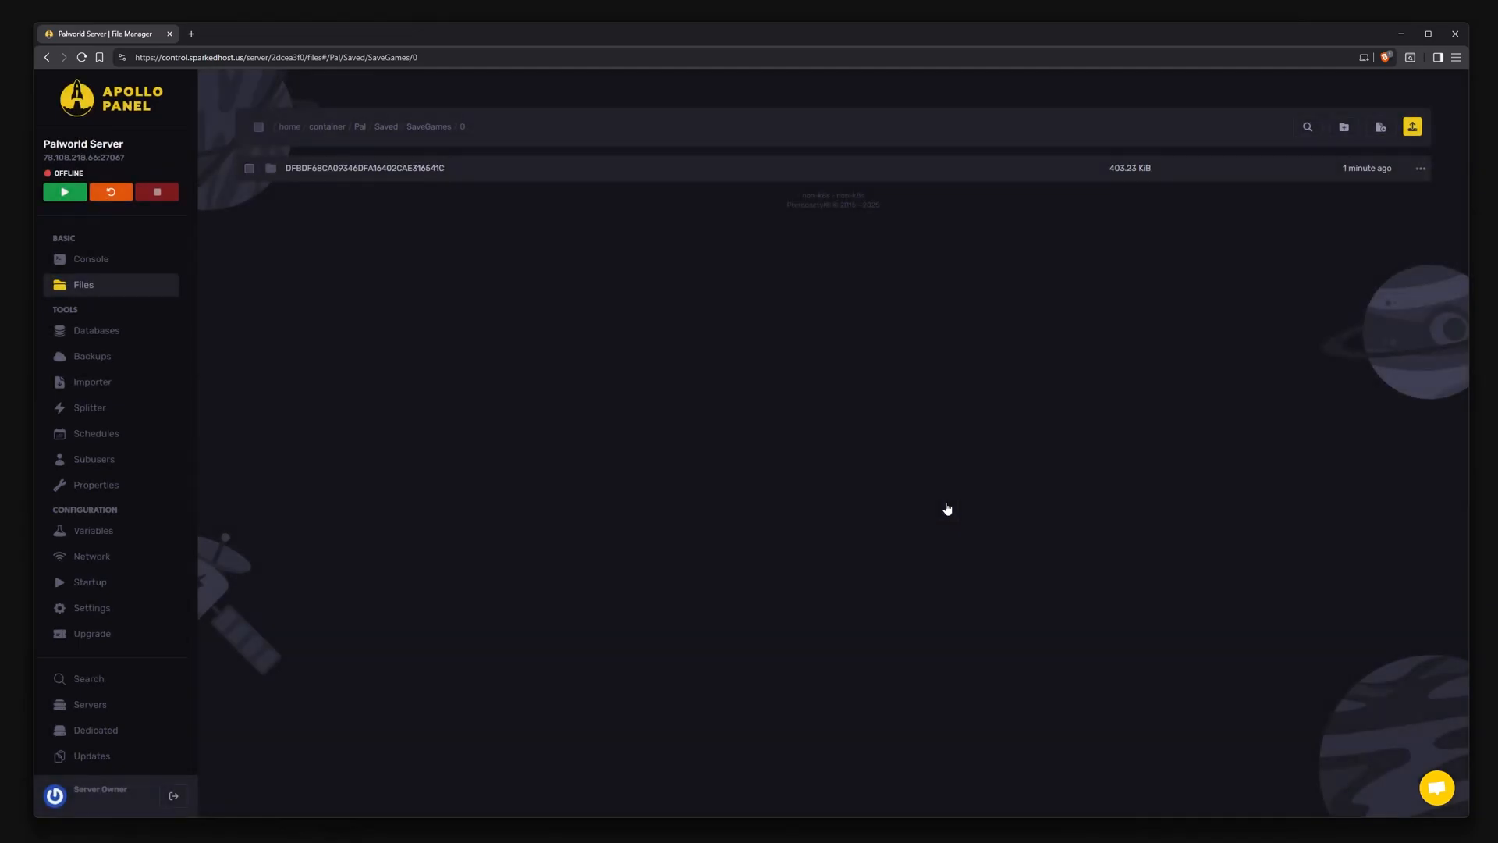
{"action": "left_click", "coordinate": [1420, 195]}
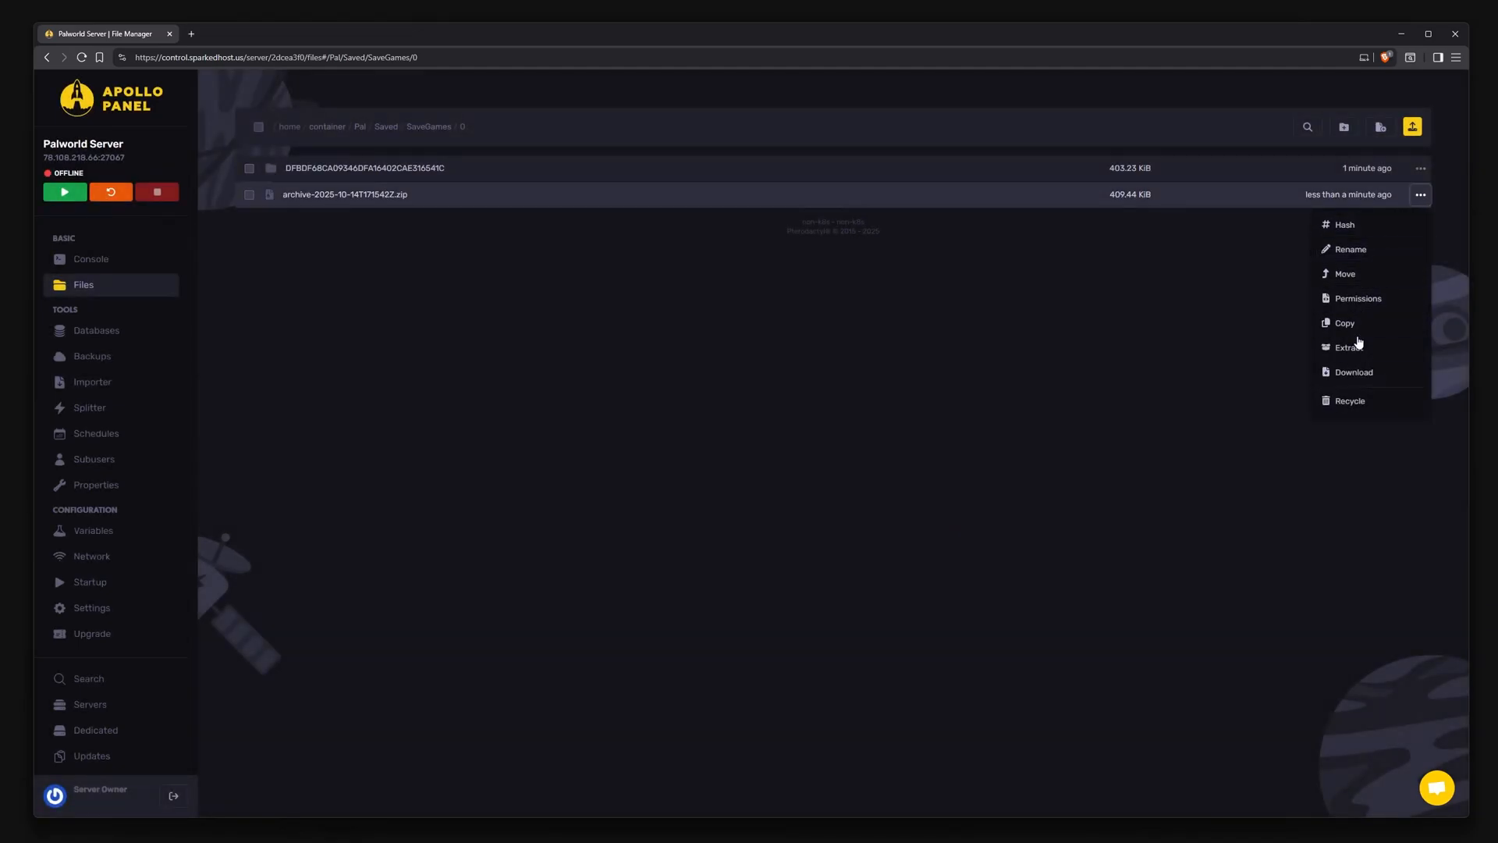
{"action": "left_click", "coordinate": [1353, 371]}
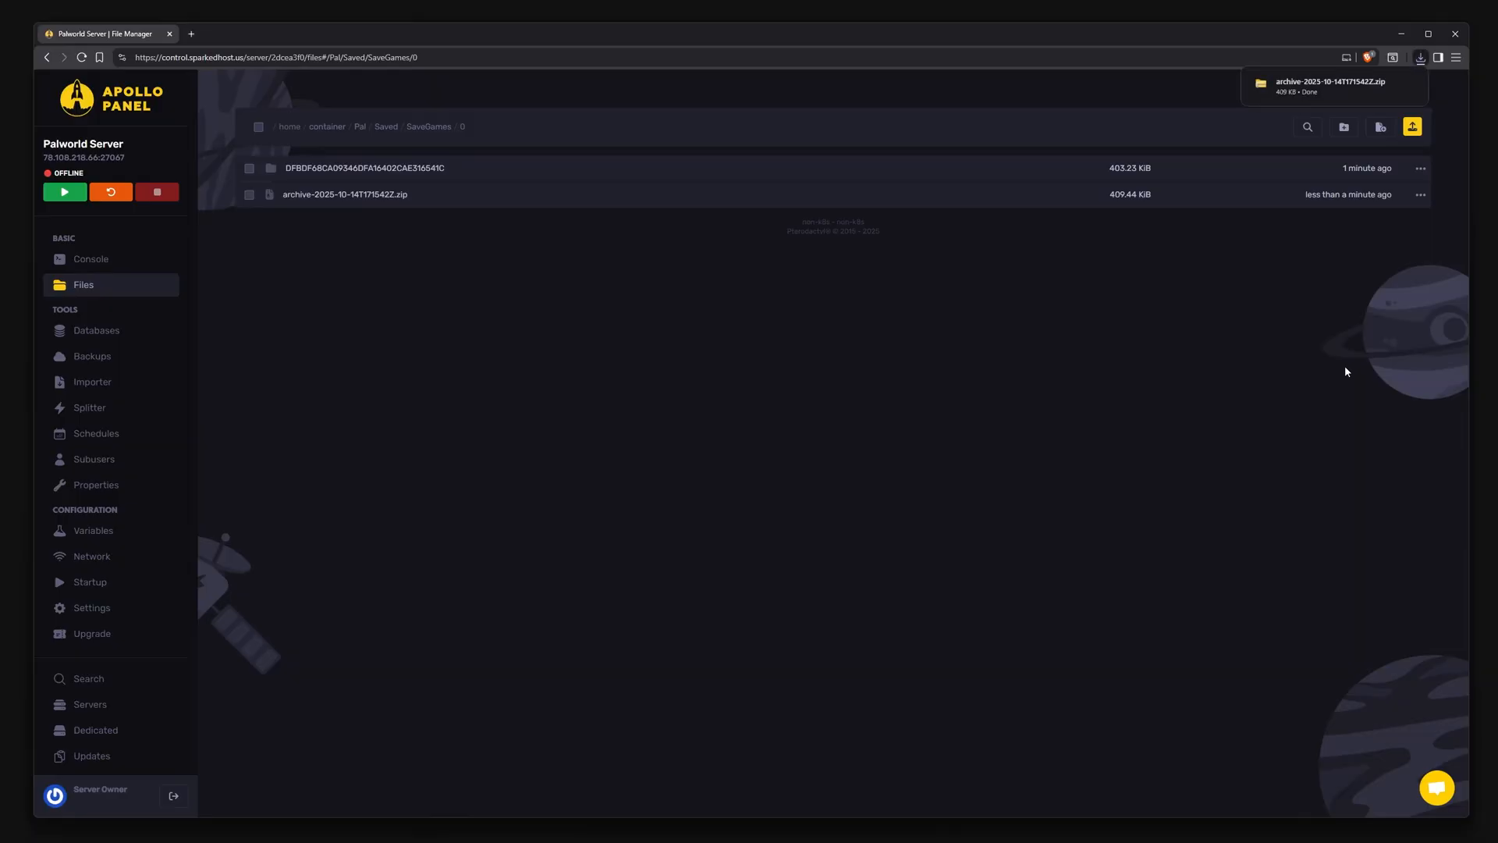
- Recycle the temporary archive from the server and bring up the Run dialog
{"action": "left_click", "coordinate": [1420, 195]}
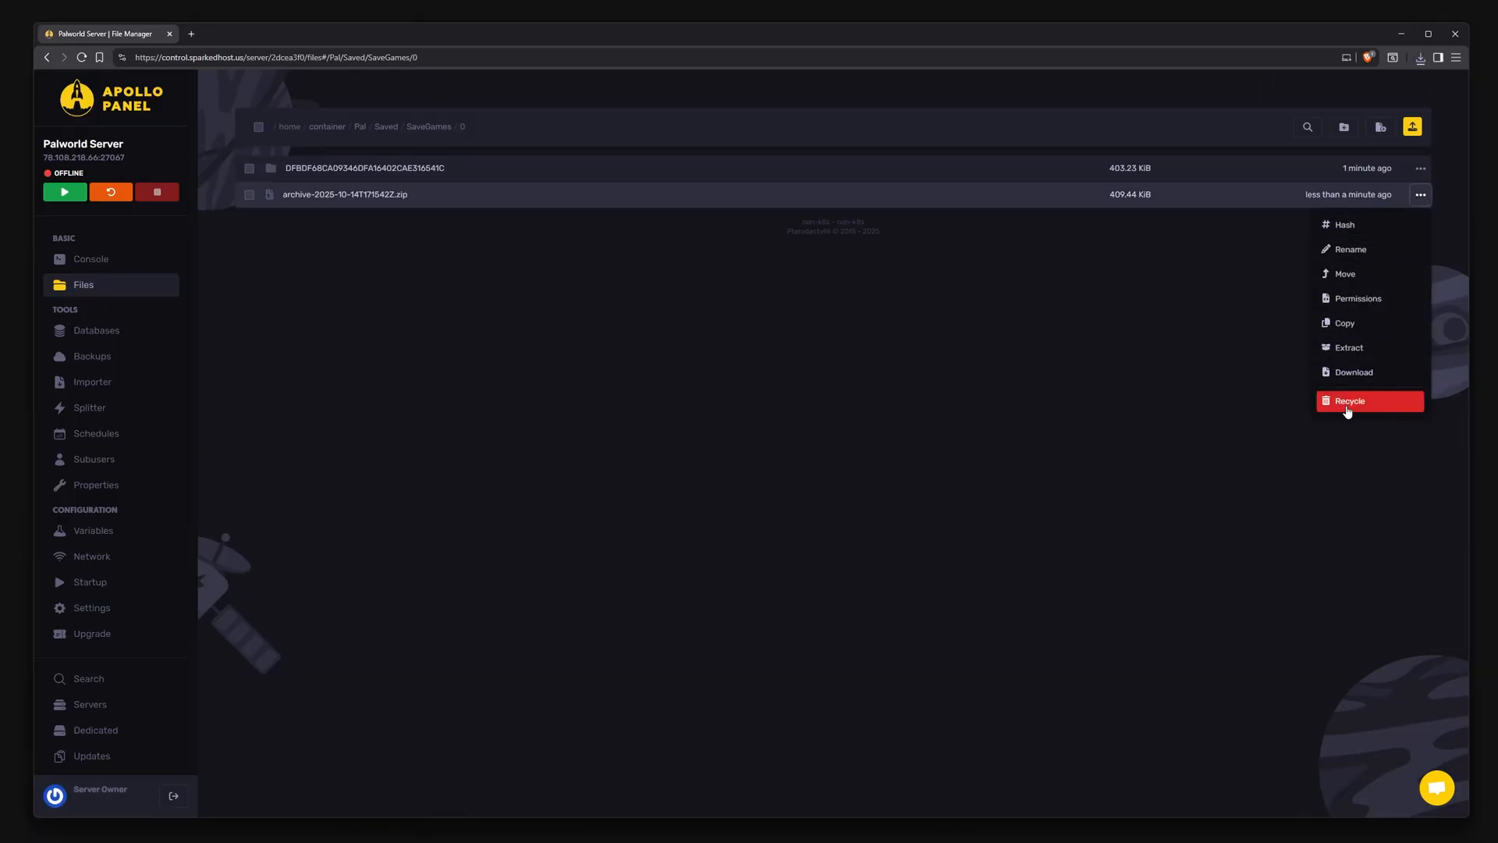
{"action": "left_click", "coordinate": [1348, 401]}
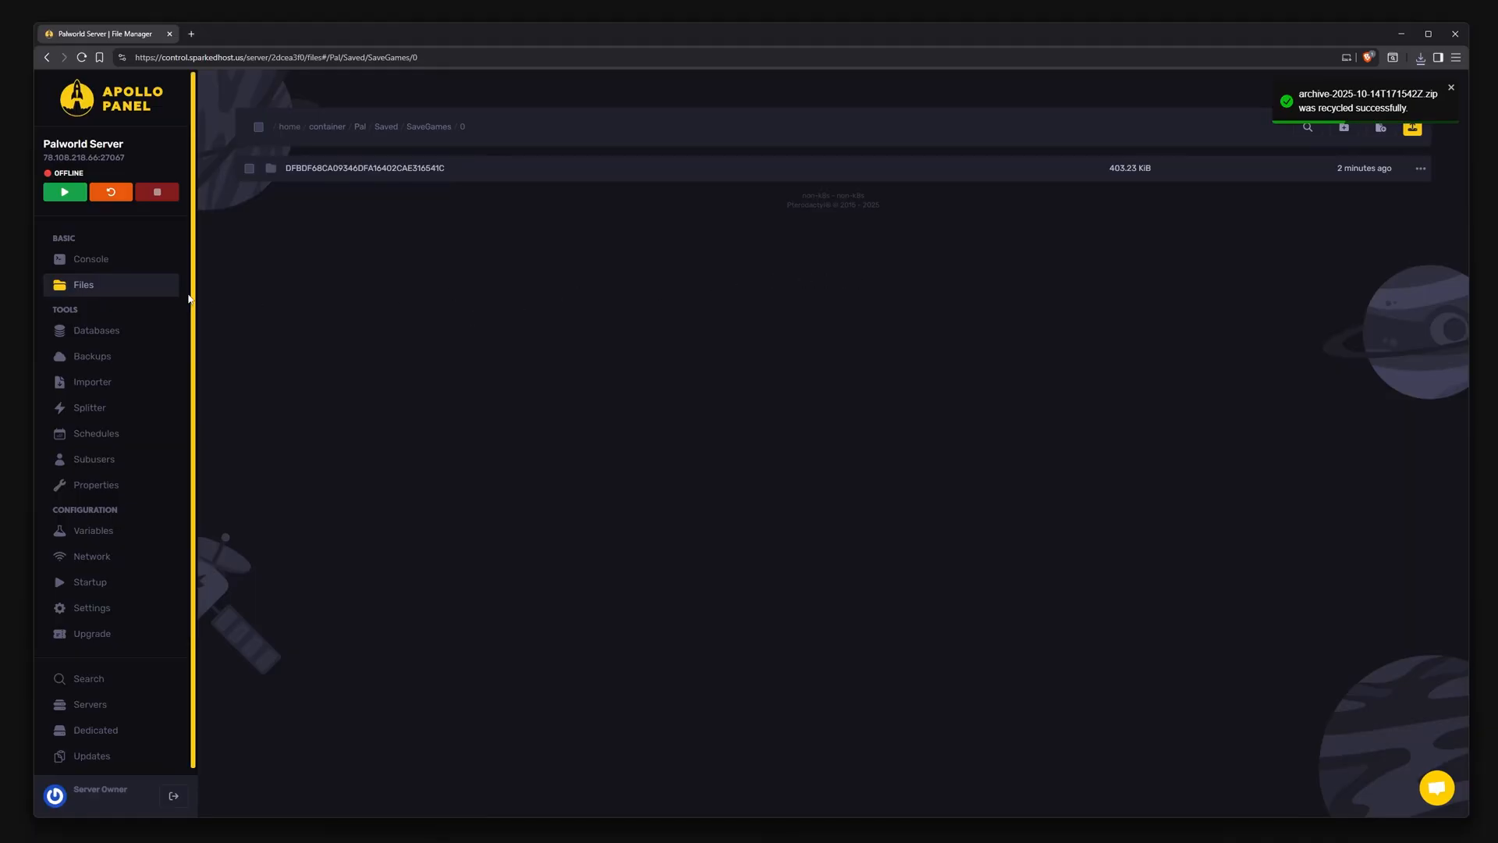
{"action": "key", "text": "Win+r"}
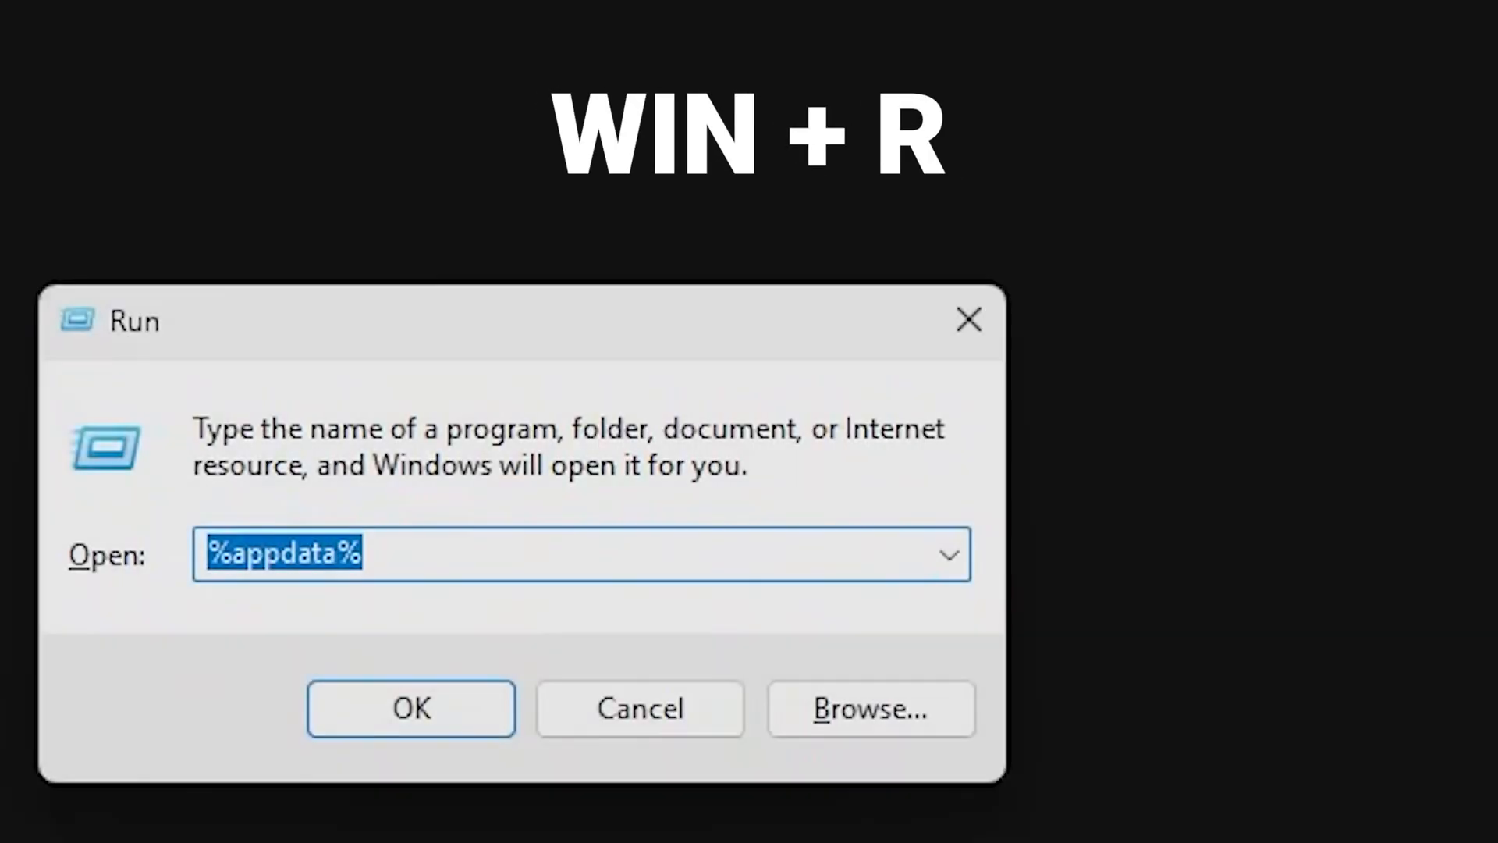
- Run %localappdata% to open the AppData\Local folder in File Explorer
{"action": "type", "text": "%local"}
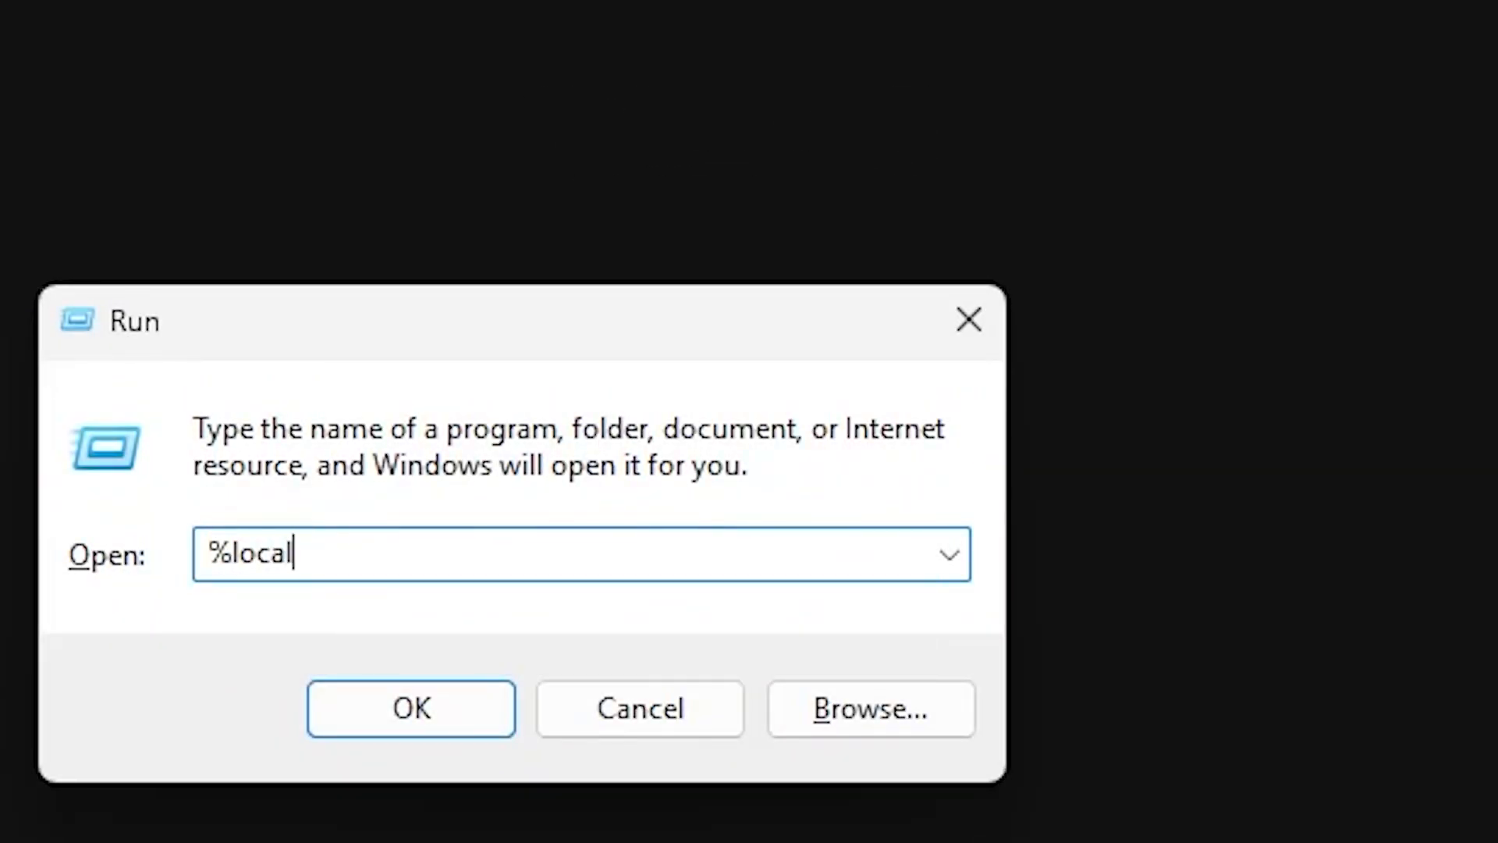
{"action": "type", "text": "appdata%"}
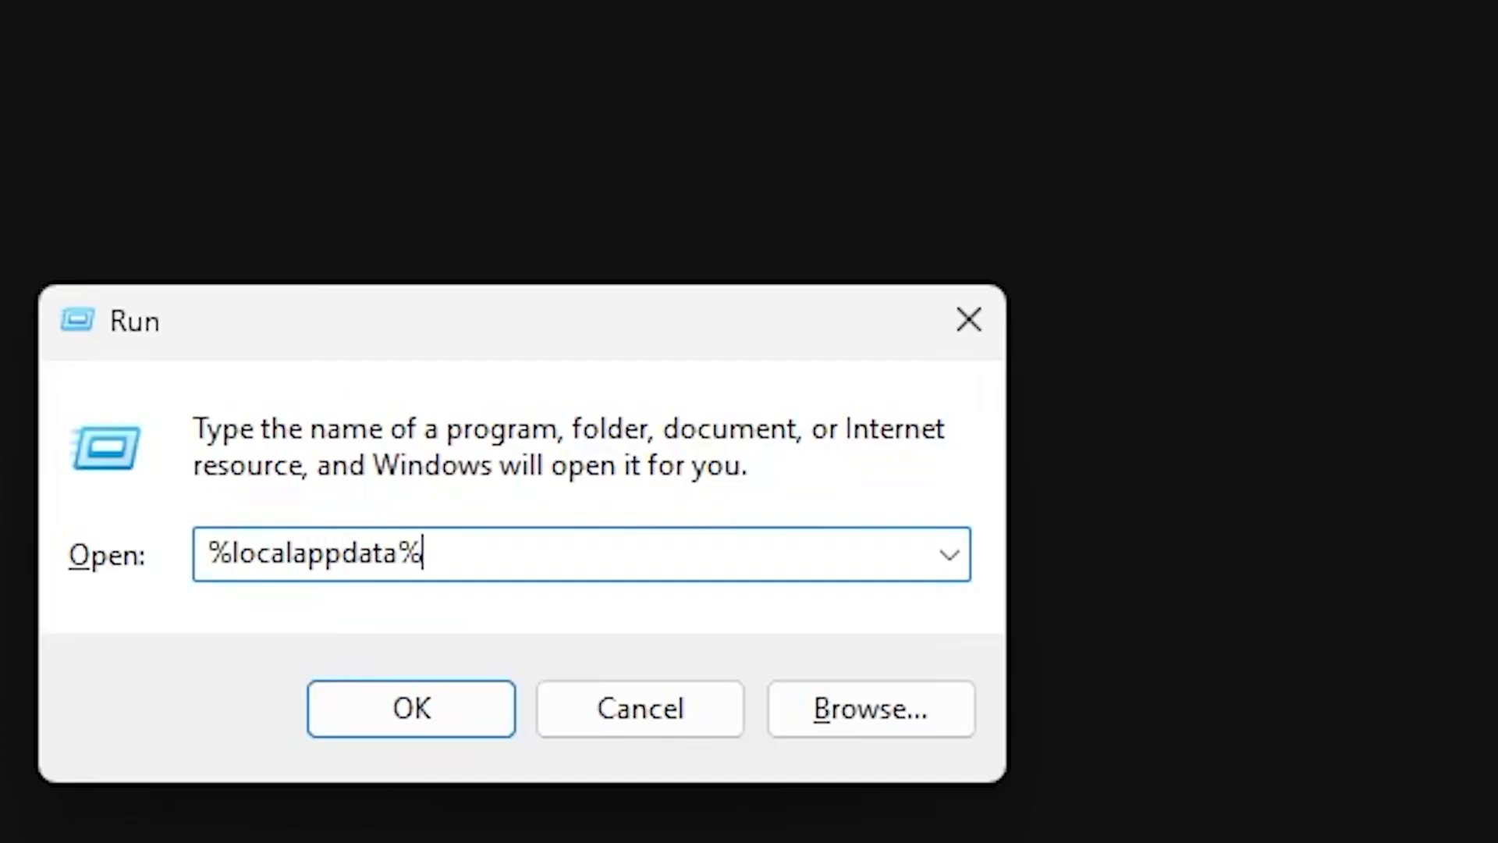
{"action": "left_click", "coordinate": [411, 709]}
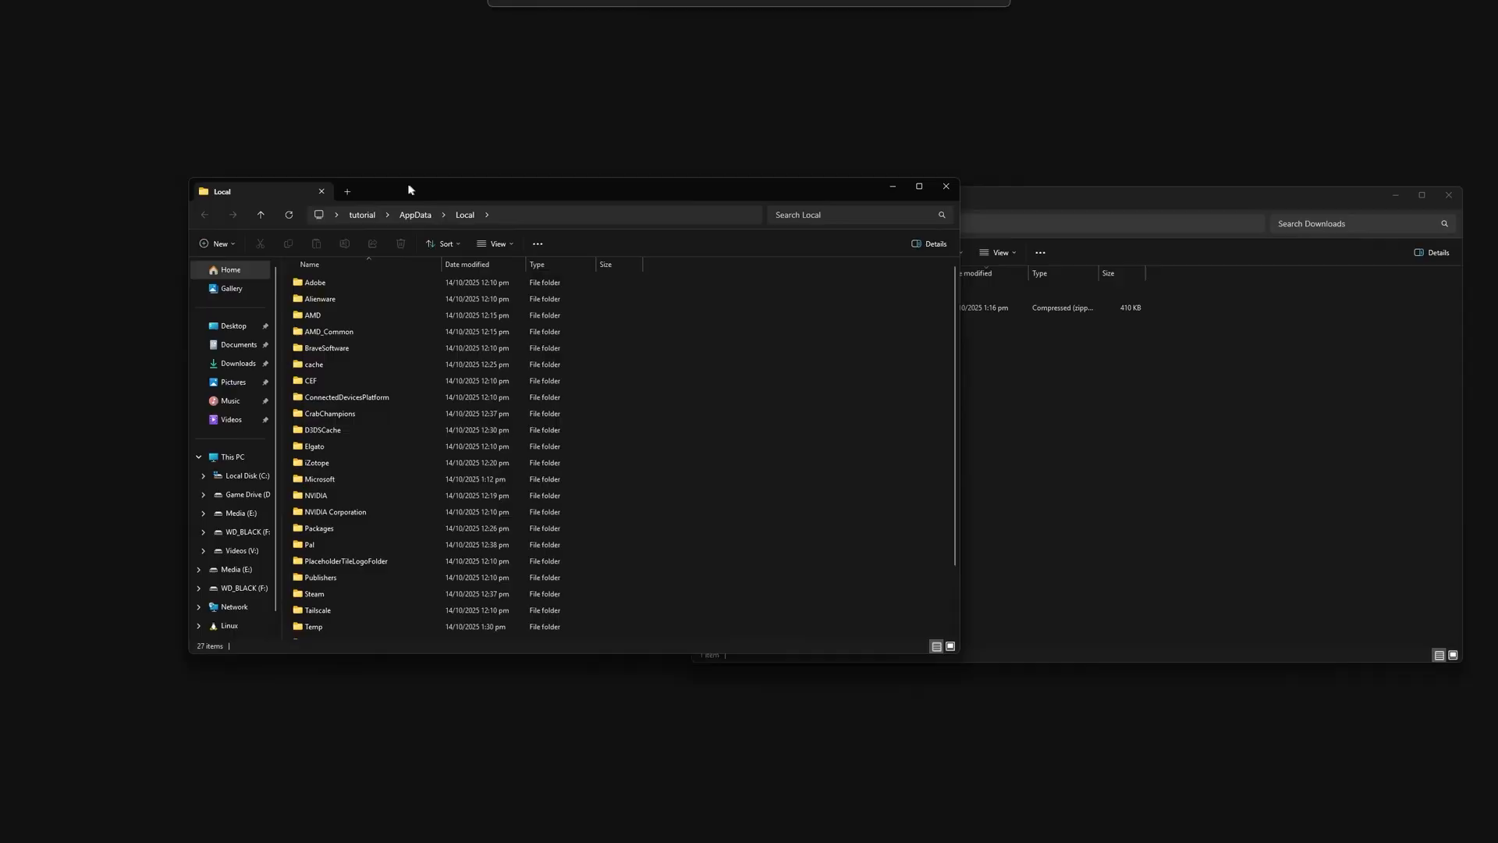
- Navigate into Pal\Saved toward the local SaveGames folder
{"action": "double_click", "coordinate": [309, 545]}
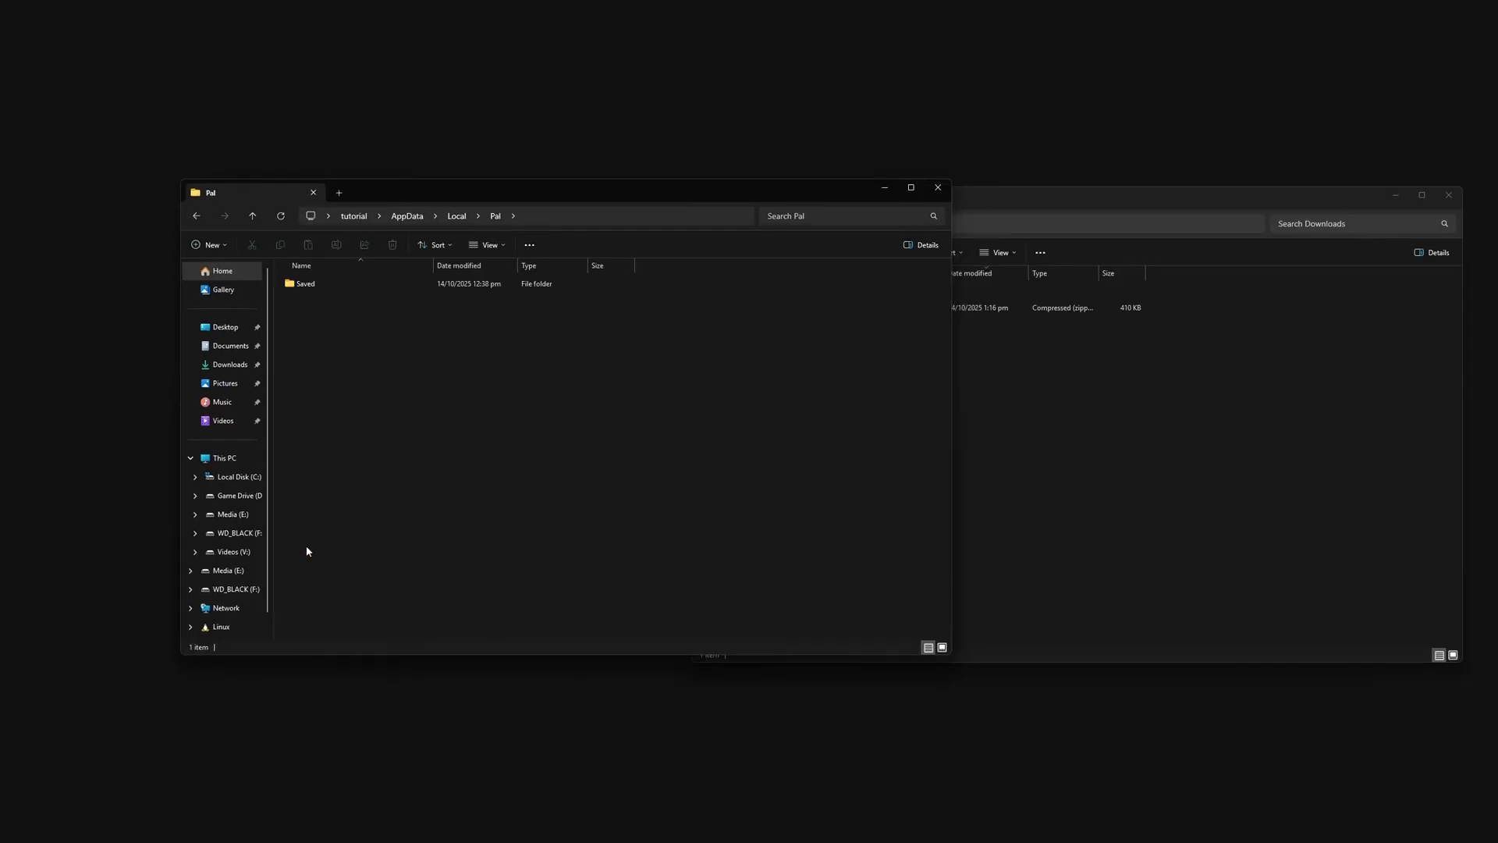
{"action": "double_click", "coordinate": [306, 284]}
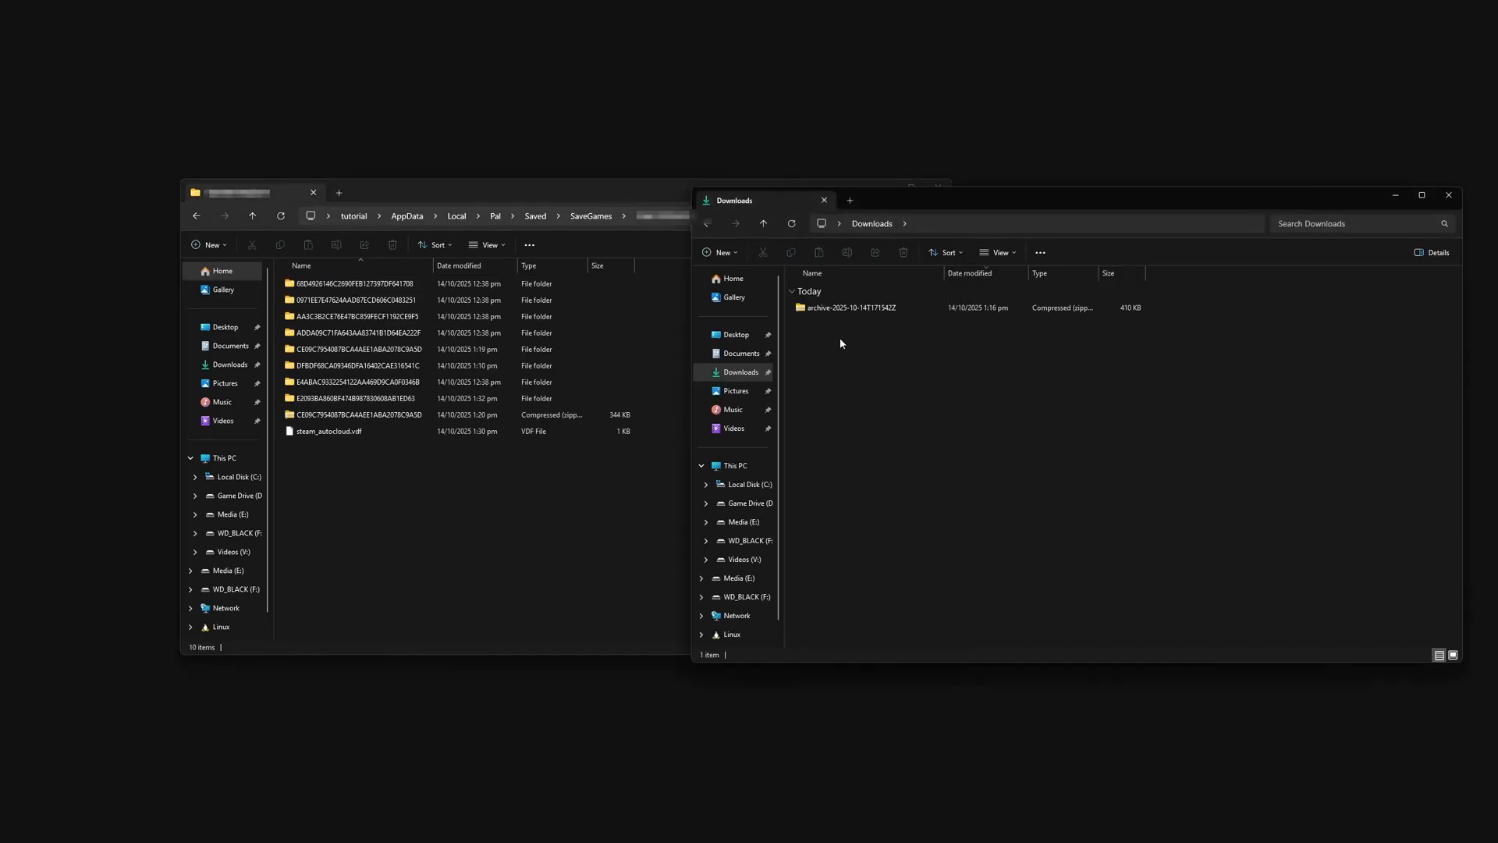
- Extract the downloaded server archive into the local SaveGames folder
{"action": "right_click", "coordinate": [849, 308]}
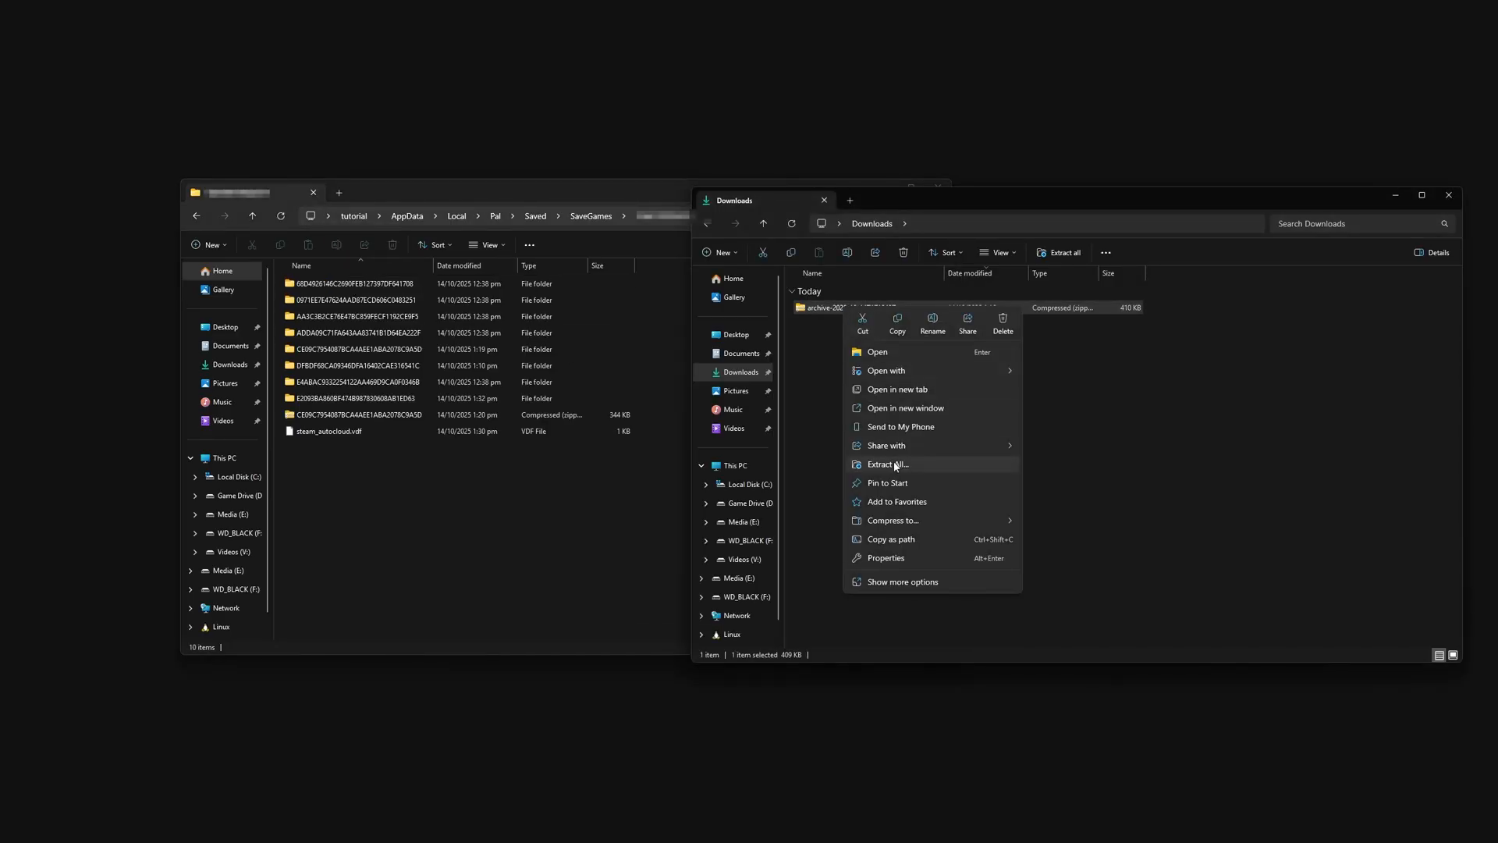
{"action": "left_click", "coordinate": [888, 465]}
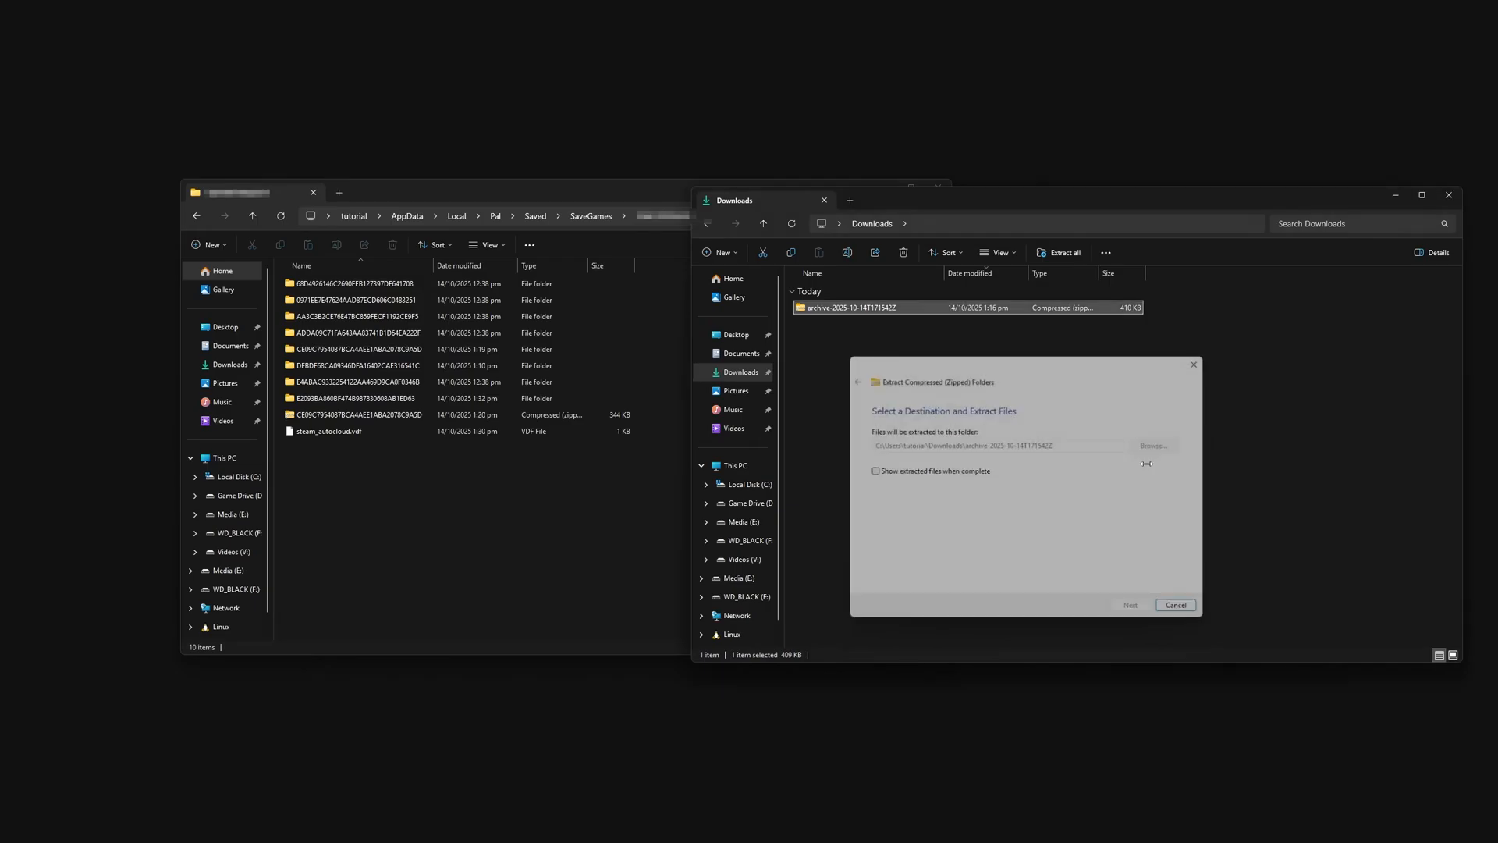
{"action": "left_click", "coordinate": [1130, 606]}
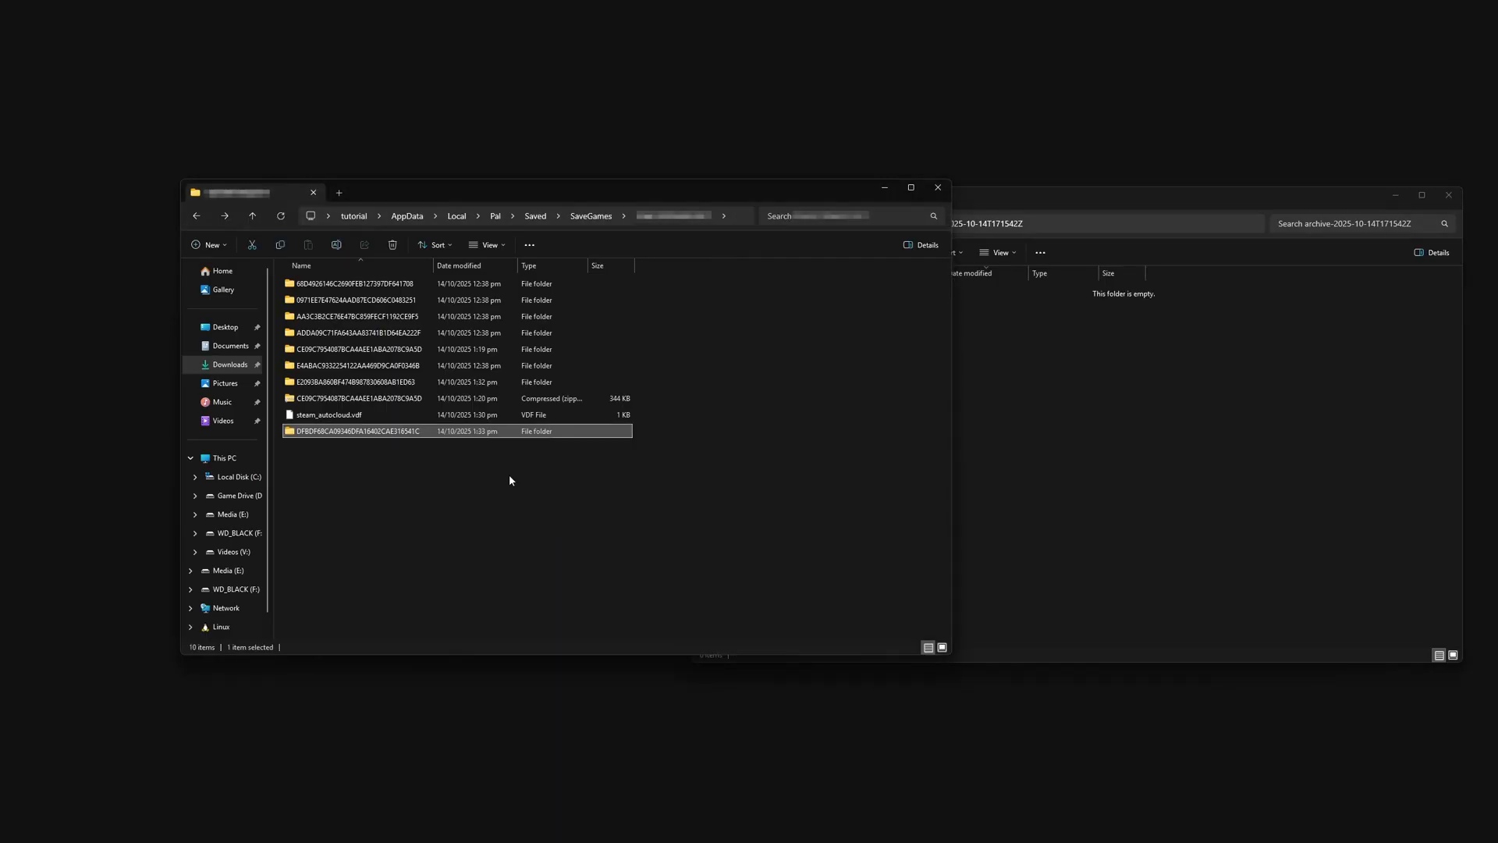
- Launch Palworld and bring up the World Select list of single-player worlds
{"action": "left_click", "coordinate": [509, 479]}
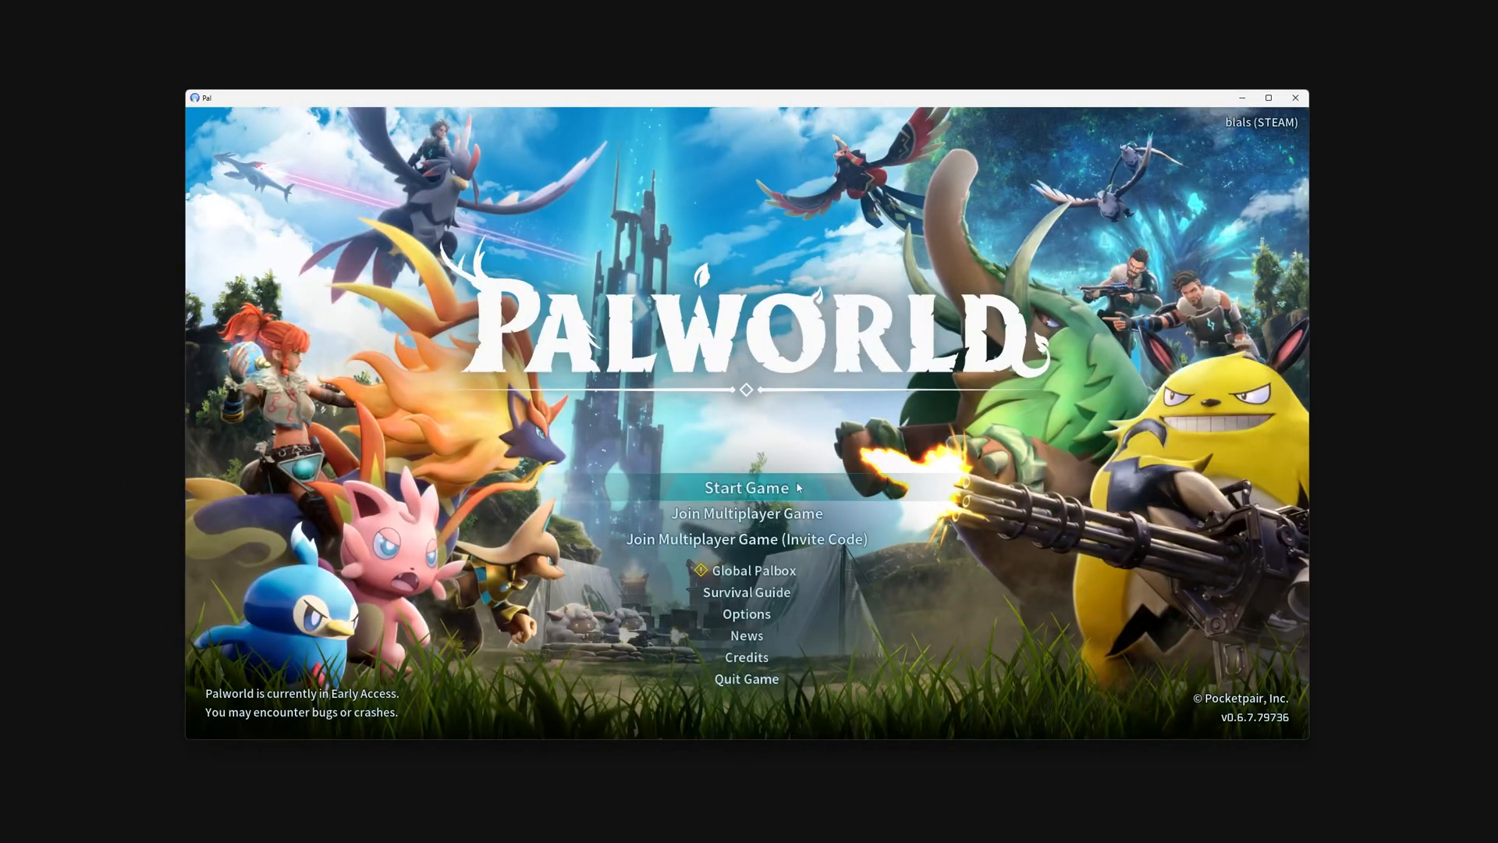
{"action": "left_click", "coordinate": [746, 487]}
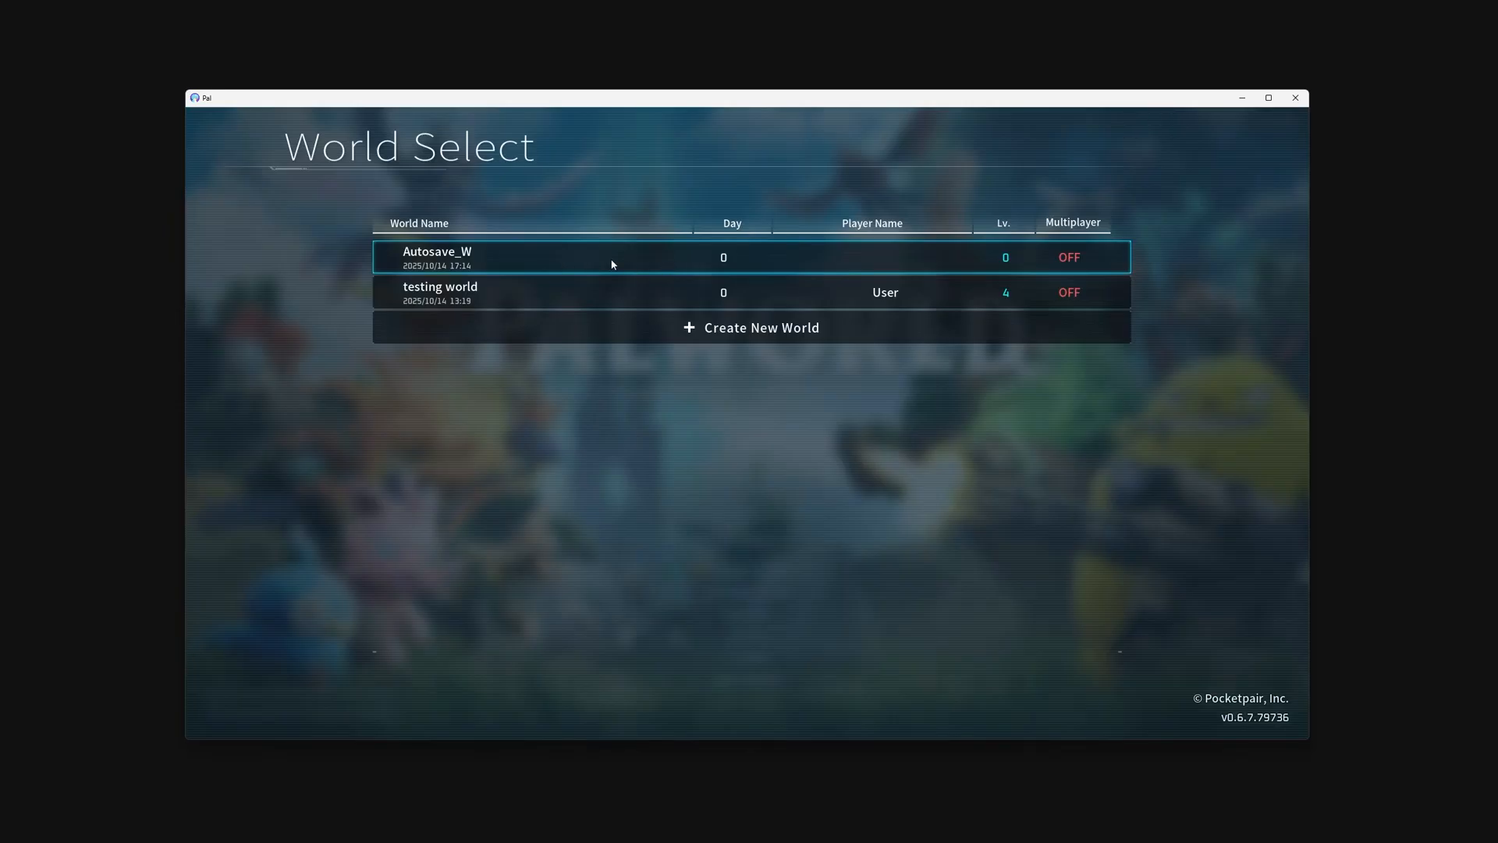